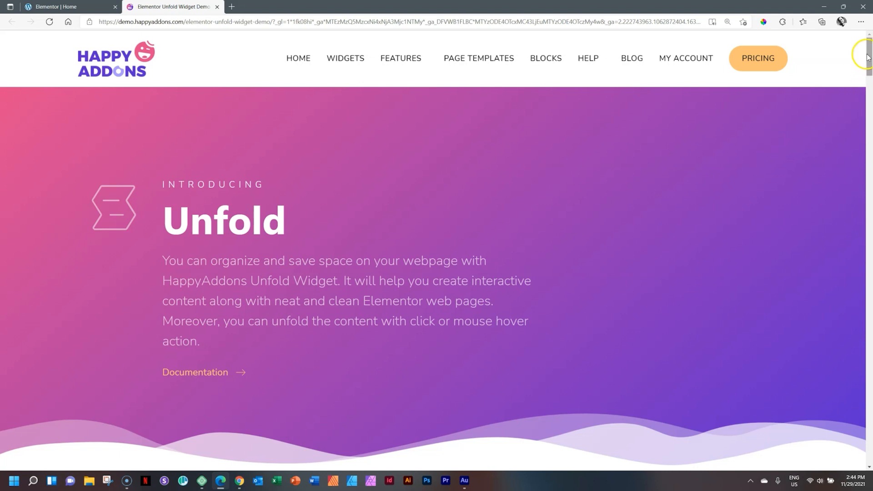
Unfold and fold back the Innovative Idea card in the Design 1 demo.
scroll("down", 3)
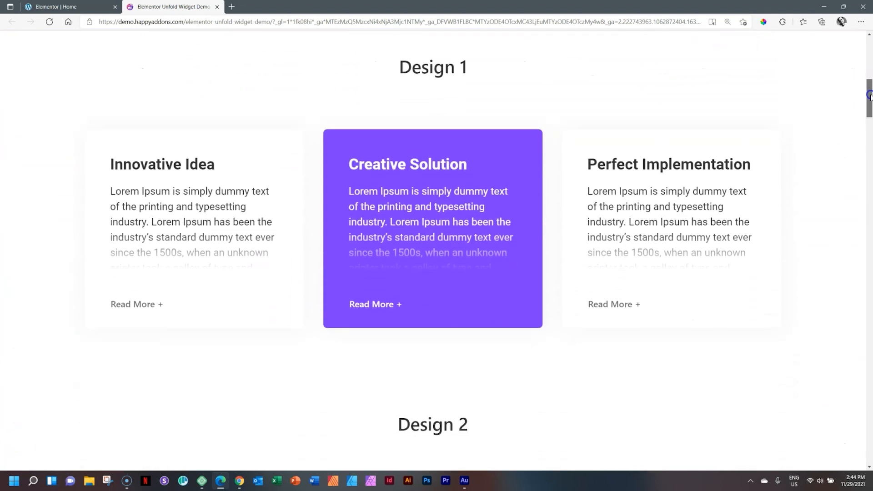
scroll("down", 3)
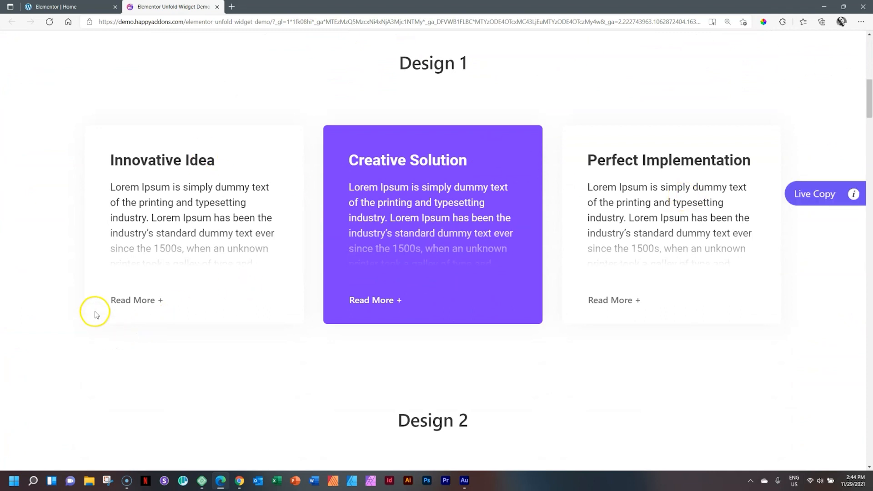
mouse_move(133, 300)
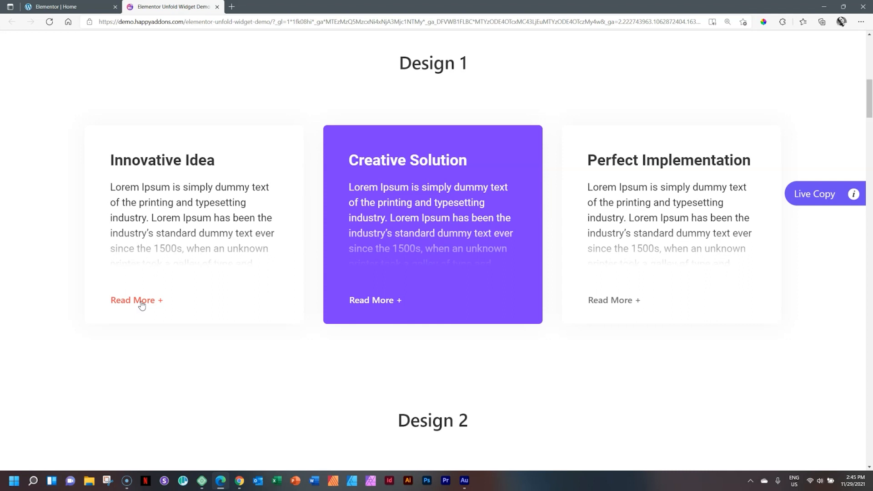
mouse_move(227, 263)
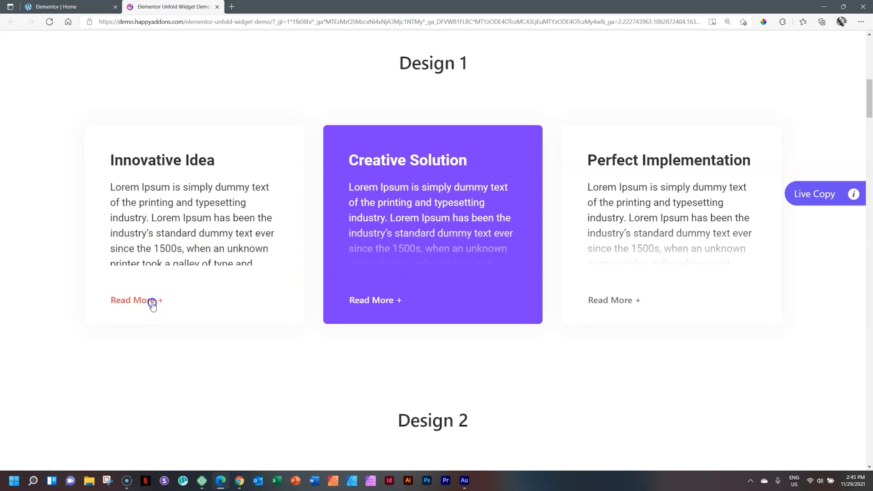
left_click(132, 300)
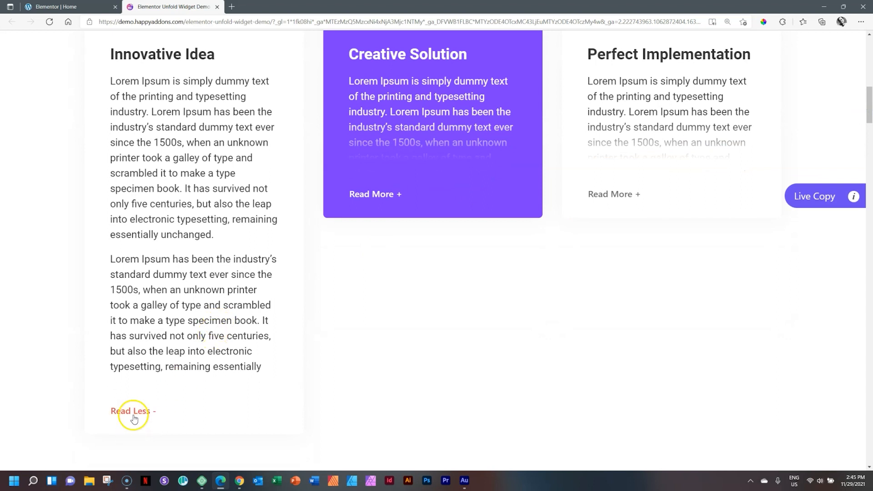
left_click(132, 411)
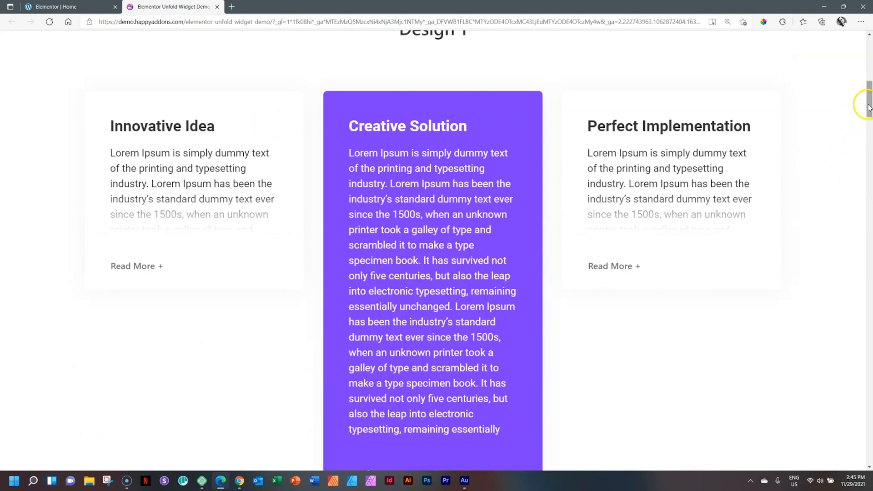
Unfold the Lemon Prawn card in Design 2 and continue down to the pricing section.
scroll("down", 3)
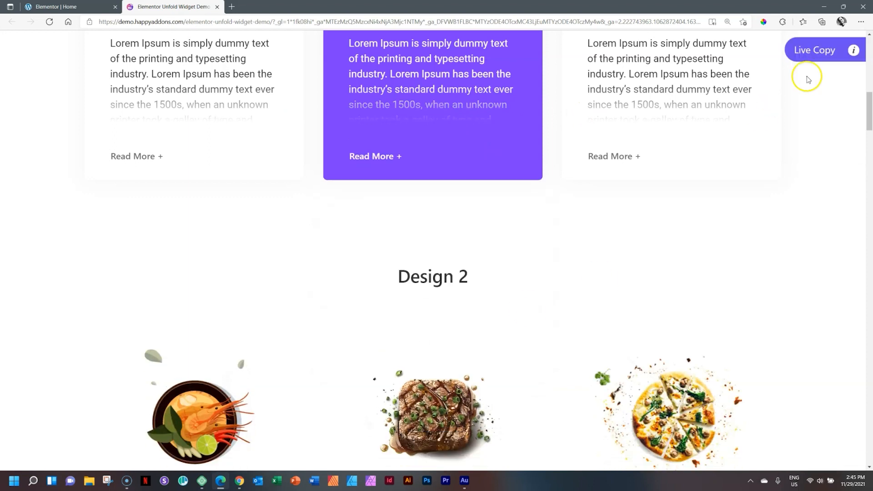
scroll("down", 3)
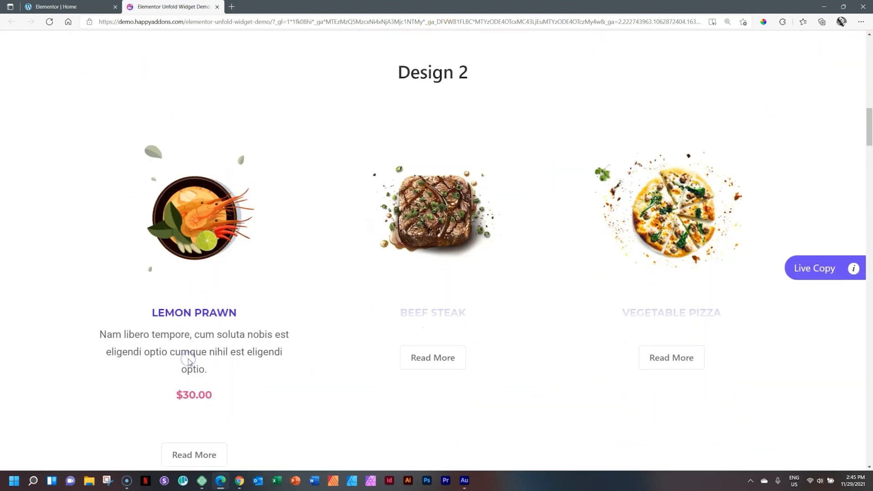
left_click(193, 455)
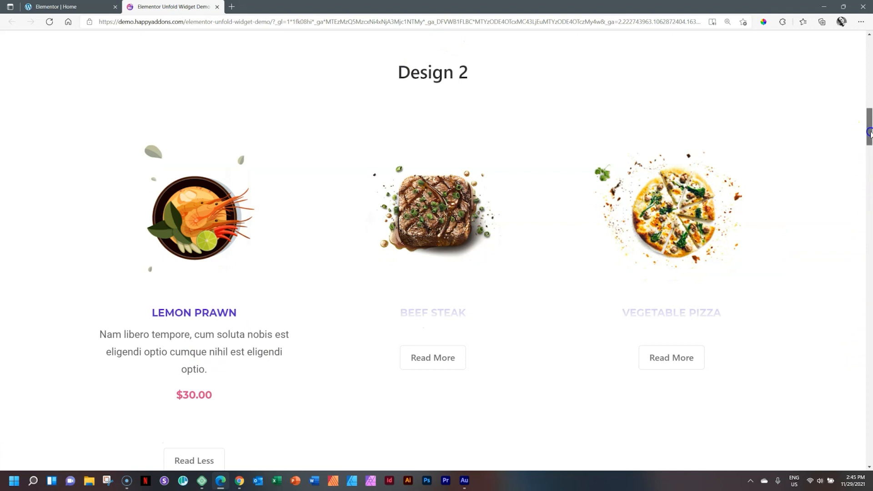
scroll("down", 3)
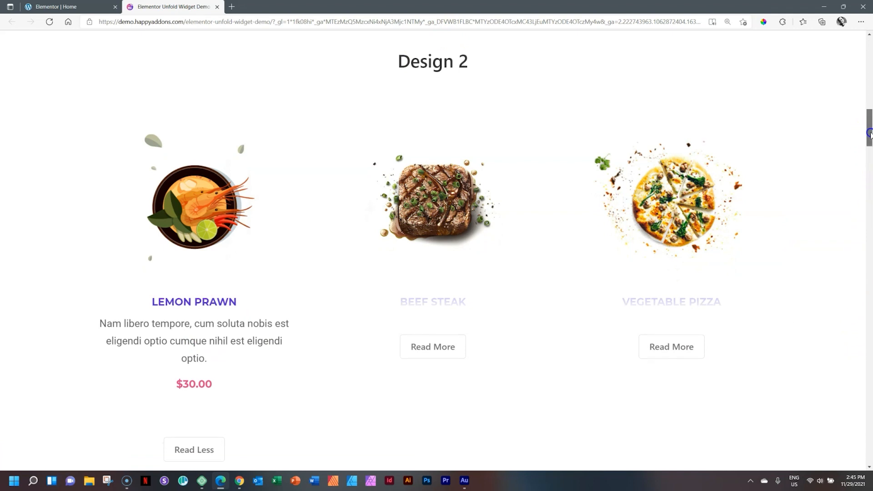
scroll("down", 3)
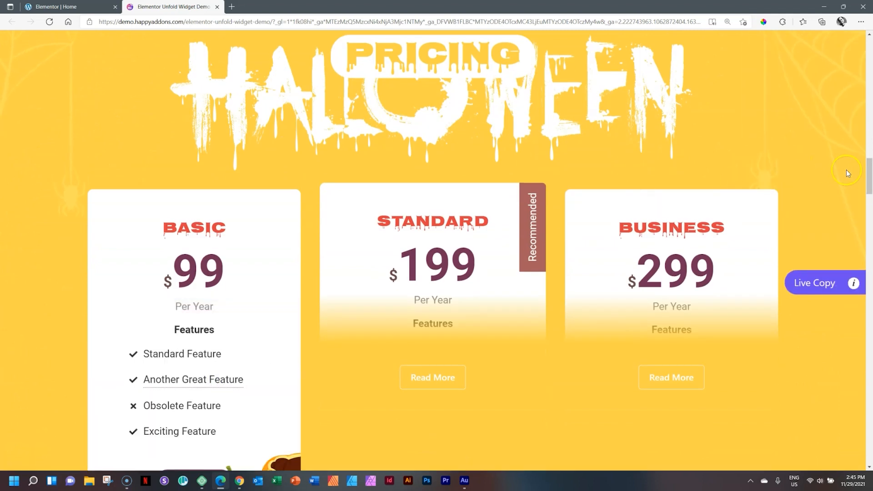
scroll("down", 3)
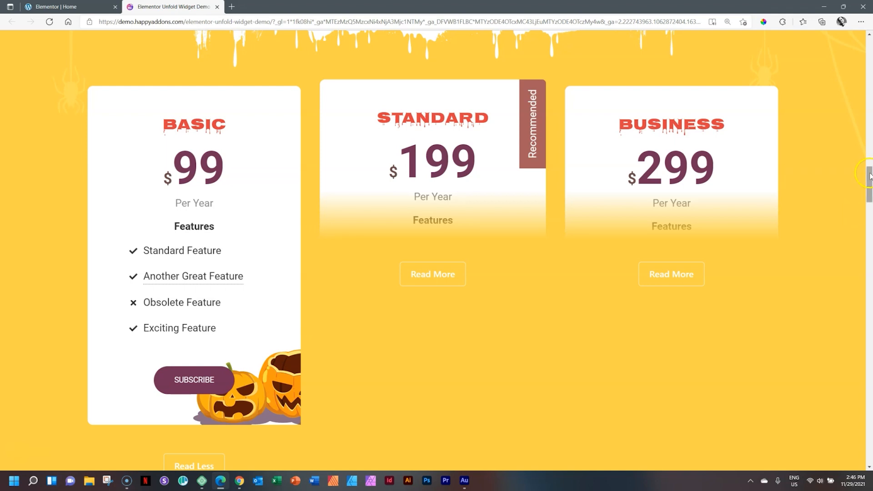
scroll("down", 3)
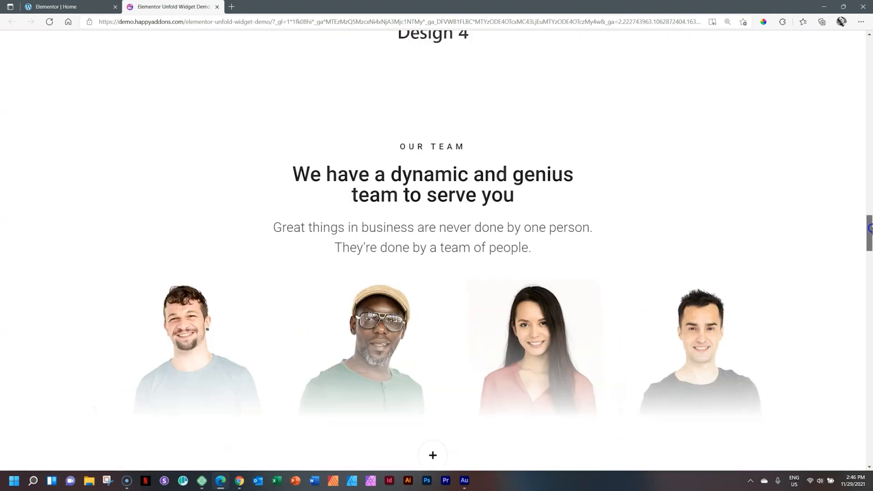
scroll("down", 3)
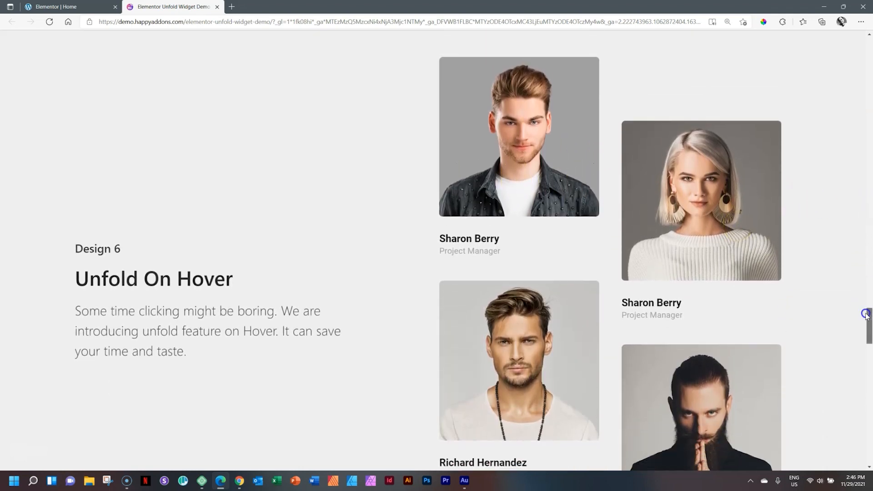
scroll("down", 3)
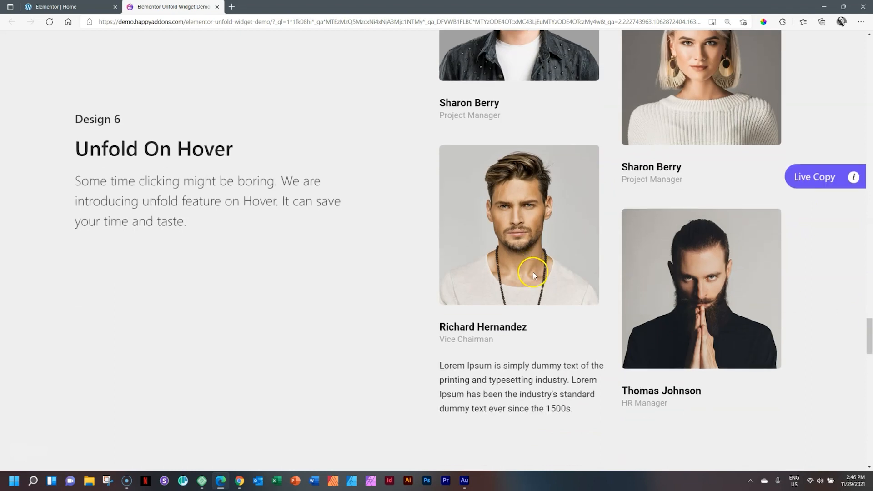
scroll("down", 3)
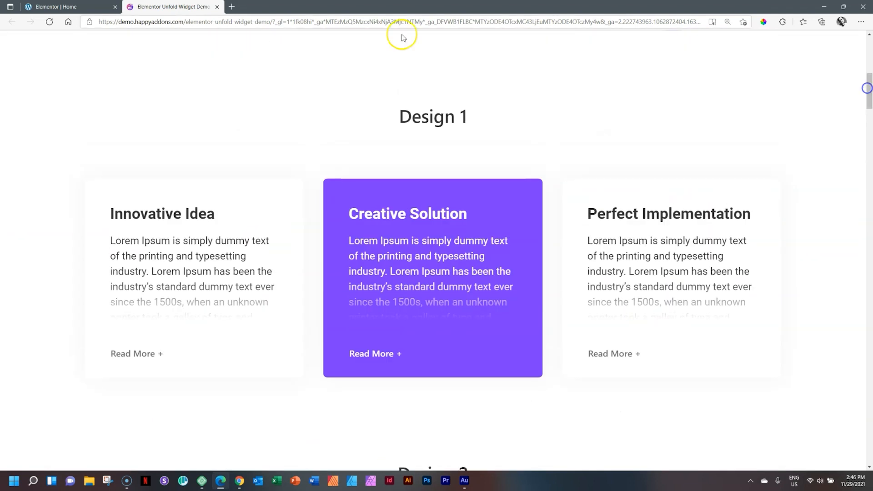
Add an empty section under Backpack Types and find the Unfold widget by searching 'unfold'.
left_click(60, 6)
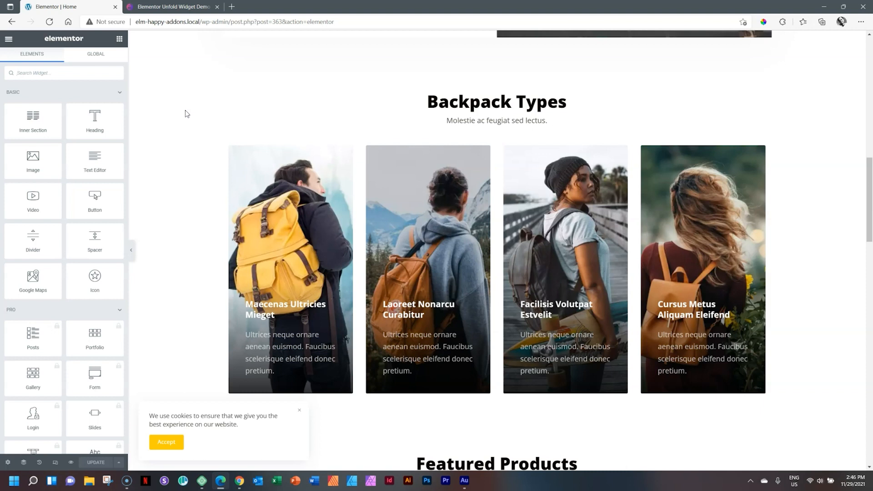
left_click(675, 332)
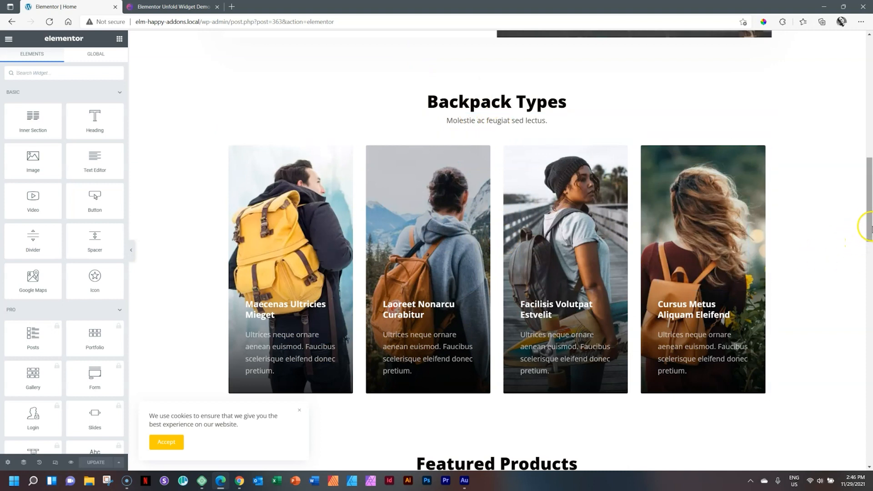
scroll("down", 3)
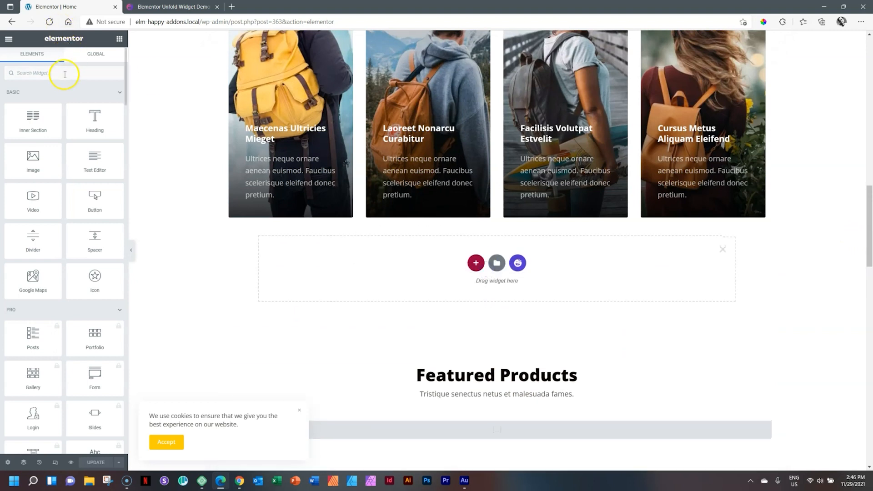
type("unfold")
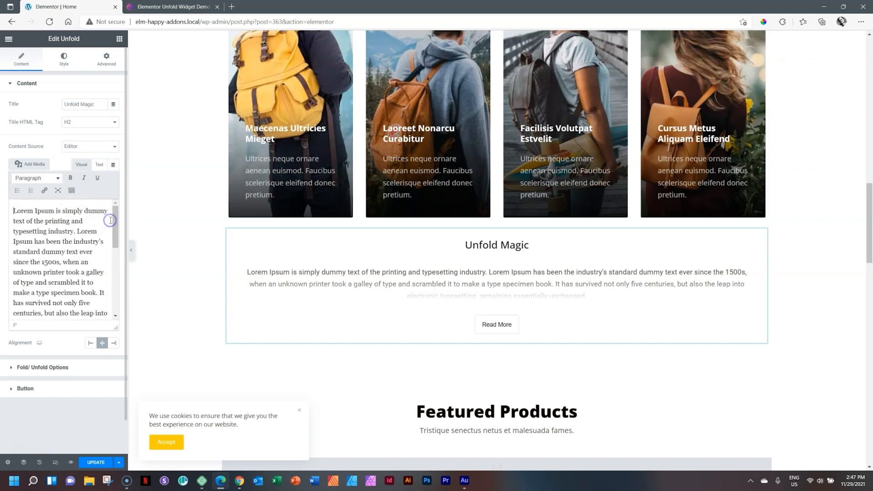
Try the widget preview's Read More and Read Less toggle.
left_click(538, 294)
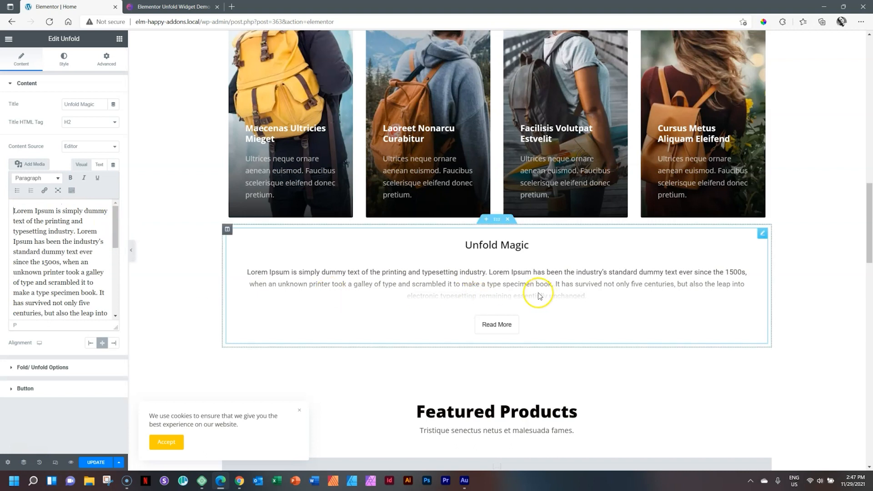
left_click(497, 324)
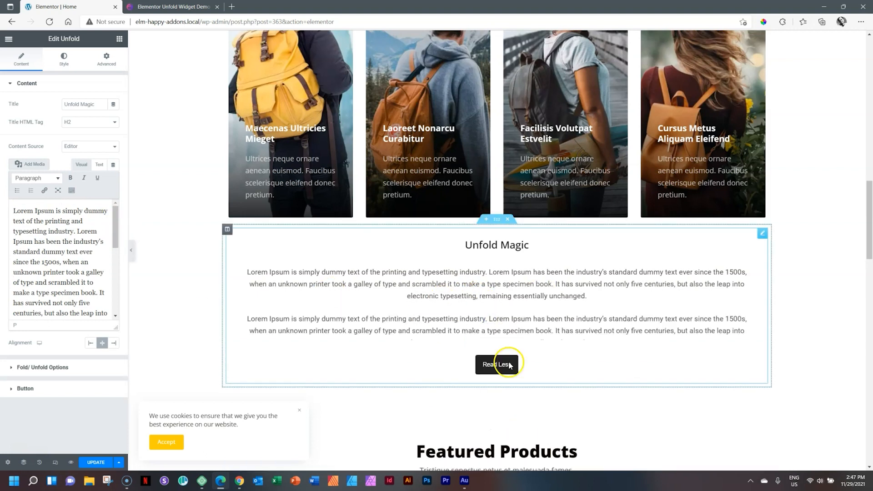
left_click(495, 364)
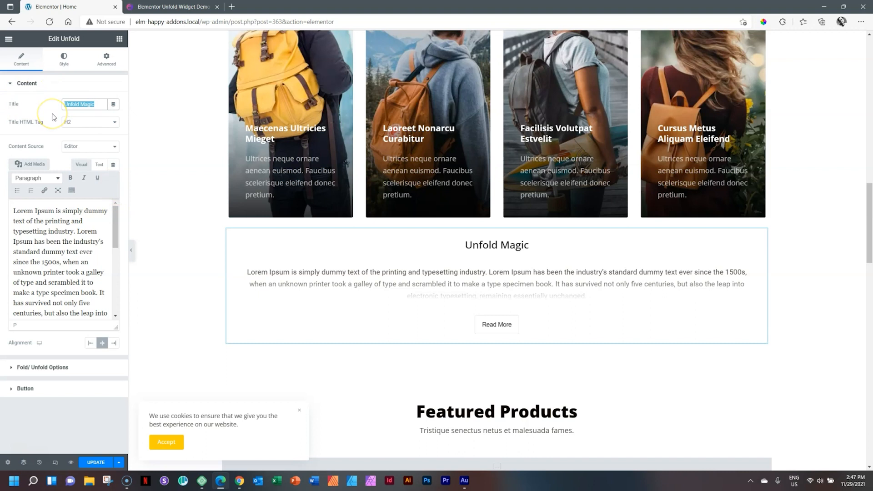
Retitle the widget 'Unfold Demonstration'.
type("Unfold Demonstration")
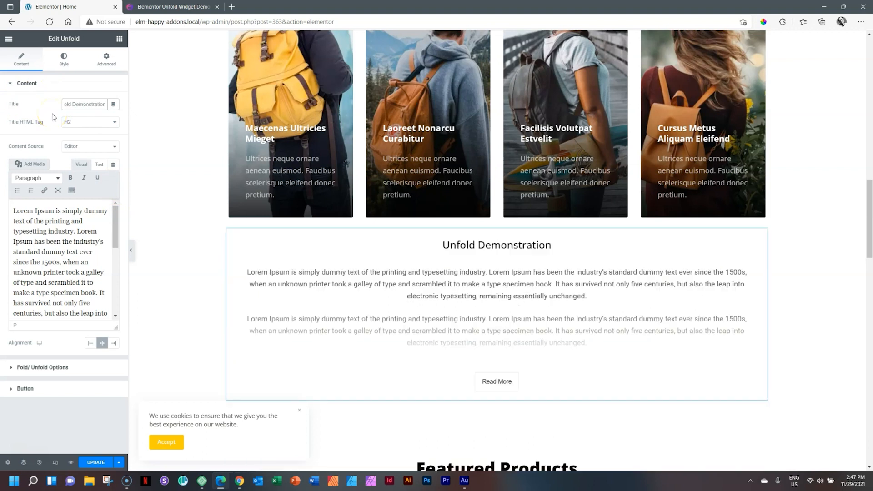
left_click(115, 123)
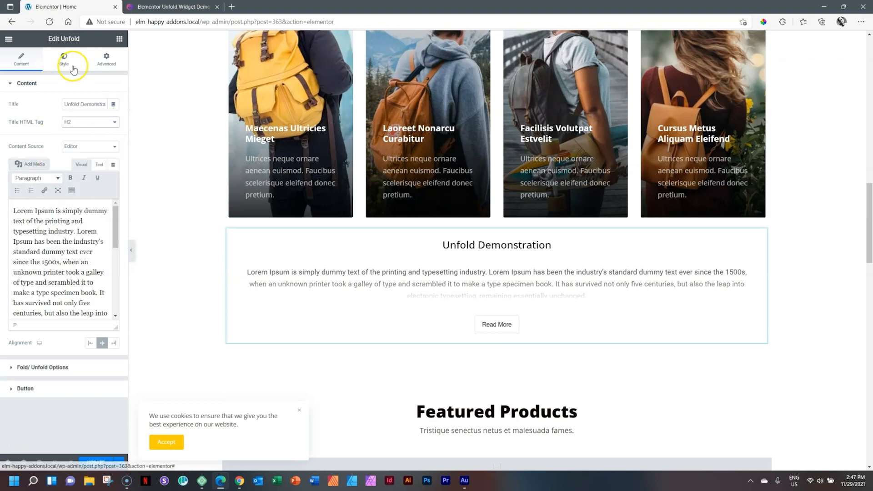
Set the Content alignment to Center after trying Left.
left_click(63, 58)
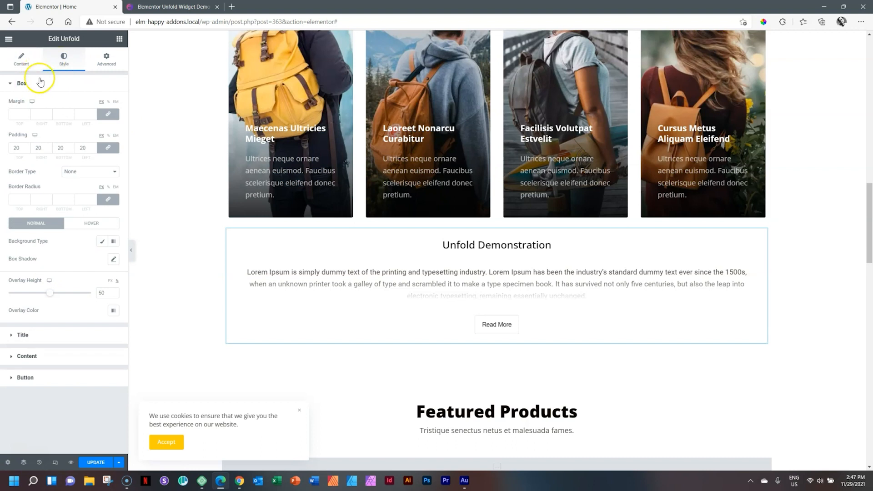
left_click(21, 58)
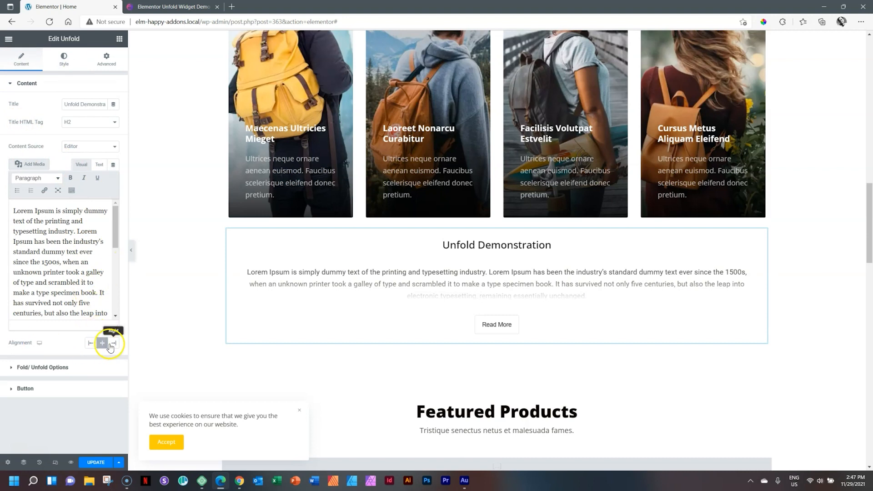
left_click(90, 343)
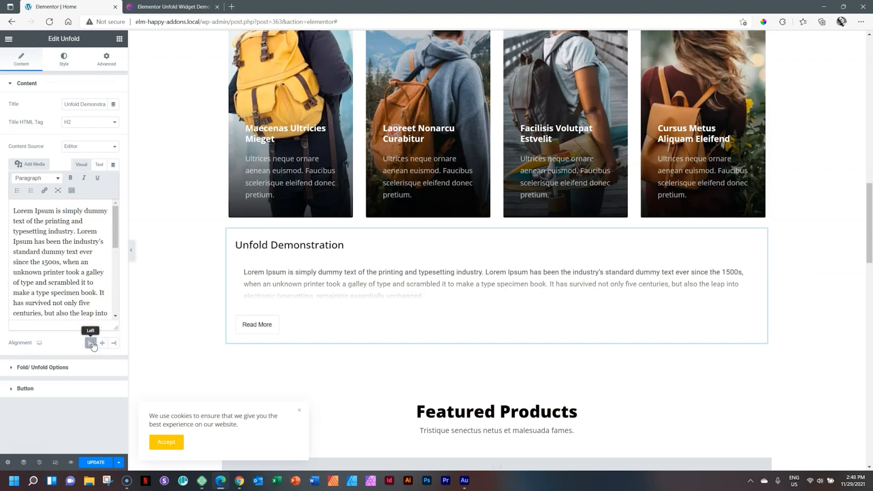
mouse_move(101, 344)
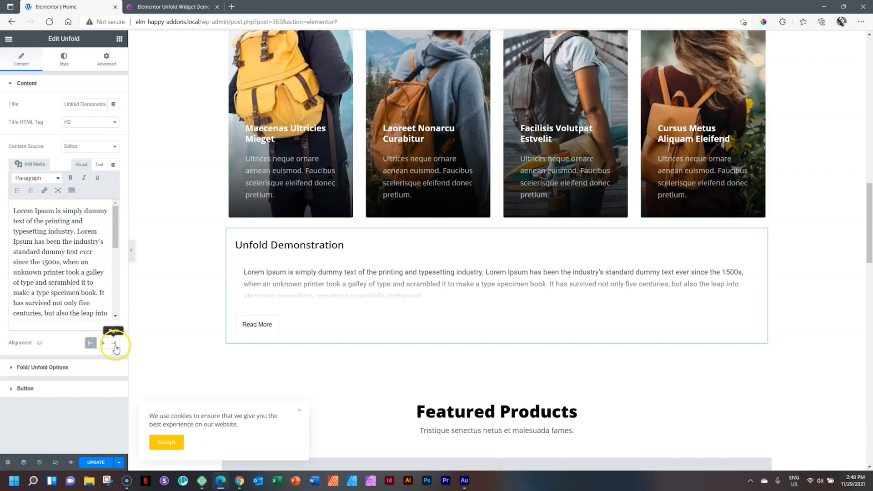
left_click(101, 343)
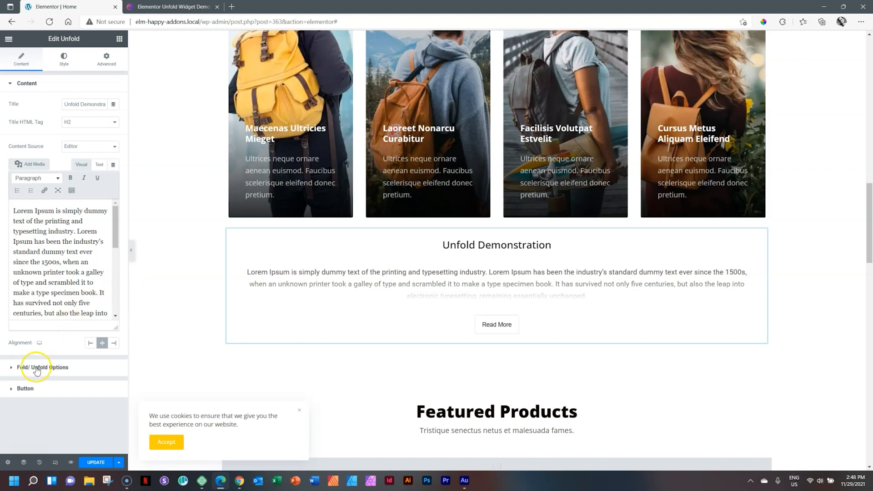
Set the Fold/Unfold trigger to Hover.
left_click(43, 366)
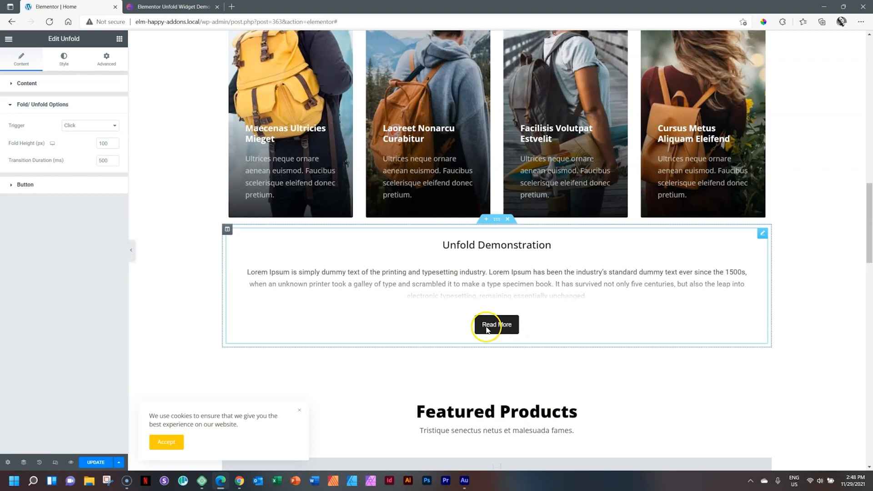
left_click(496, 325)
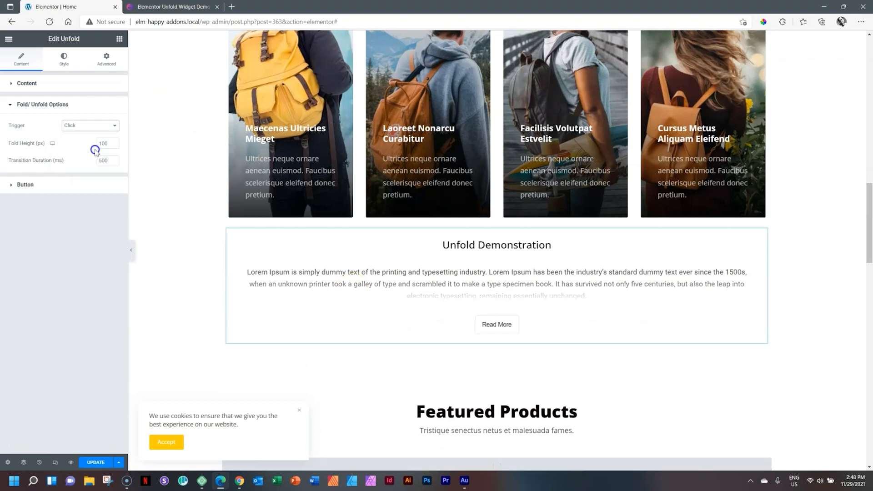
left_click(89, 124)
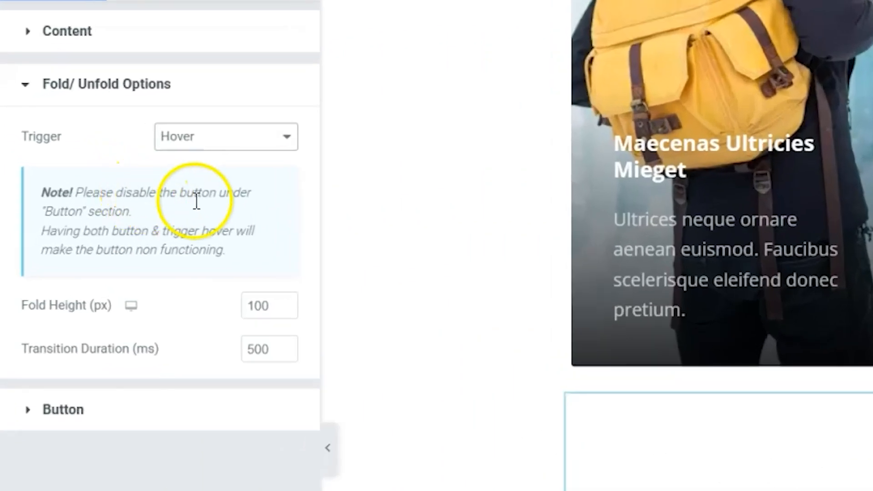
mouse_move(126, 217)
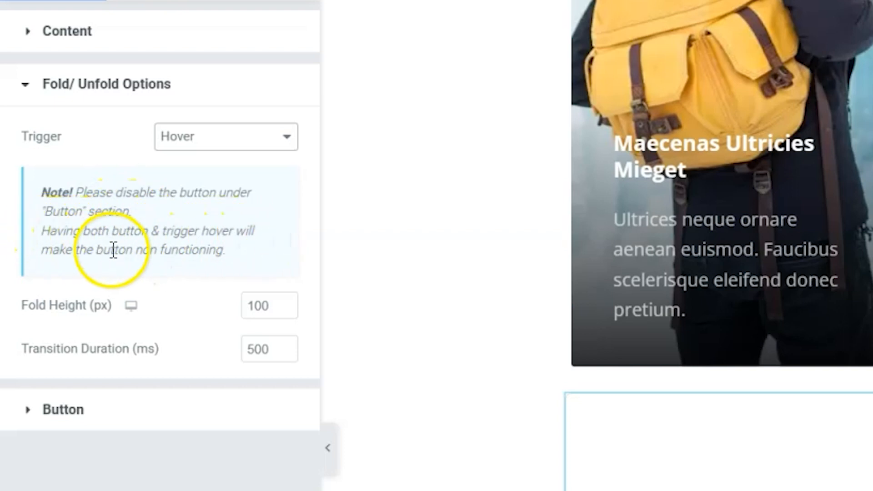
mouse_move(225, 250)
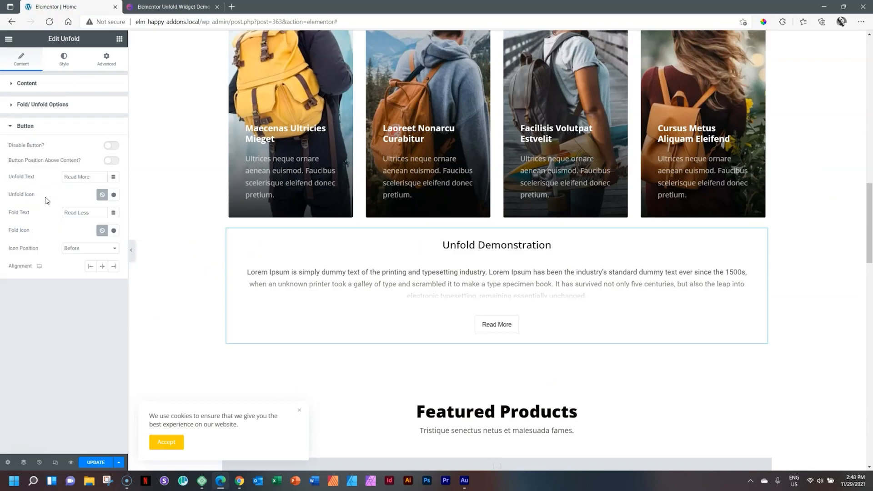
Try the Disable Button switch and leave the Read More button showing.
left_click(110, 145)
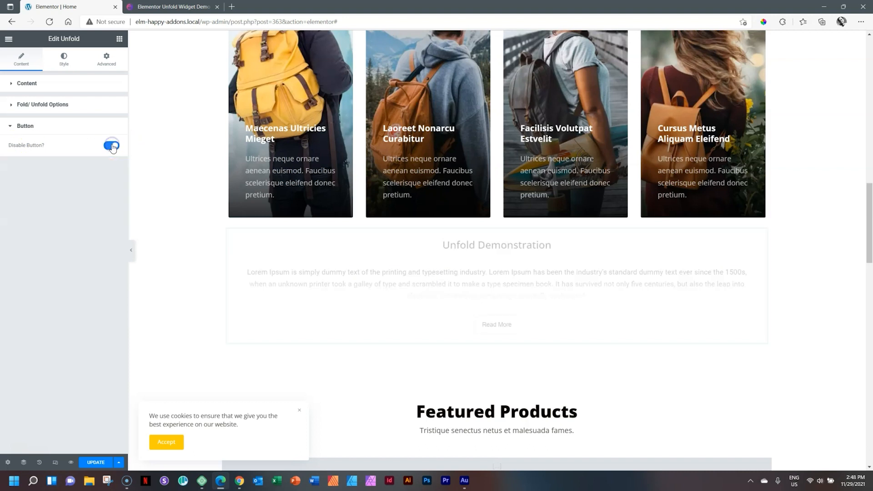
left_click(111, 145)
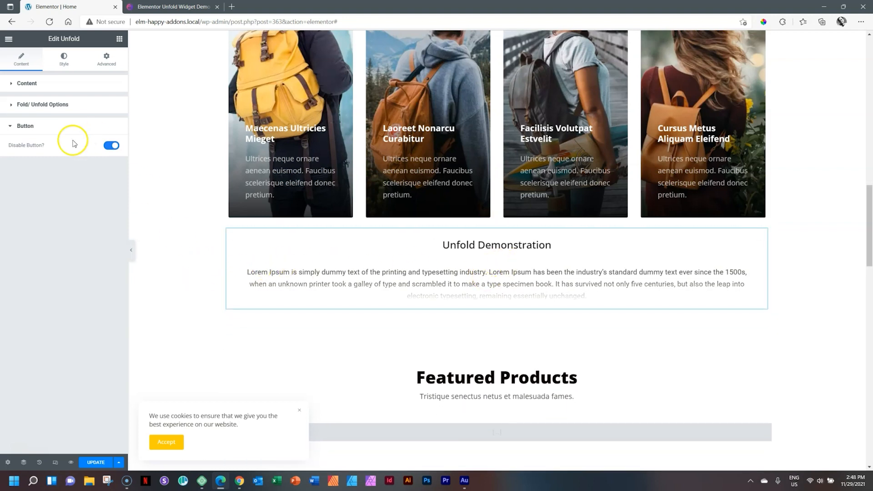
left_click(111, 145)
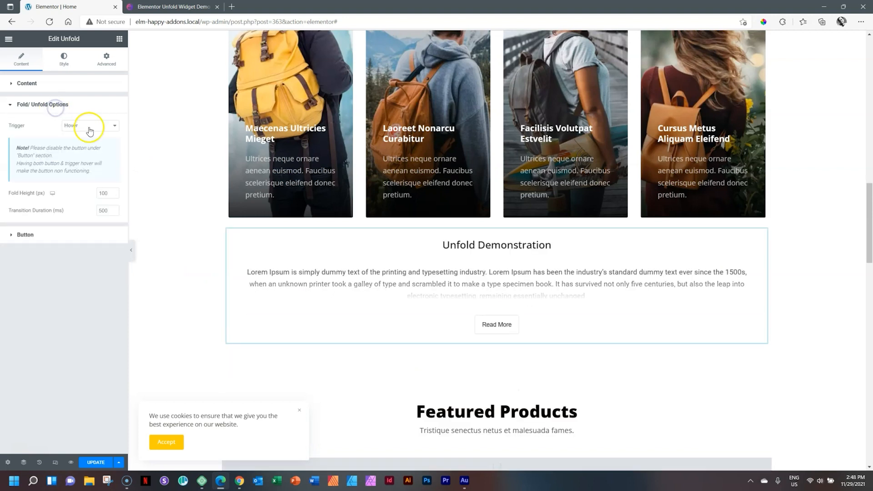
Set Trigger back to Click with a 100 px fold height and unfold the text in the preview.
left_click(90, 124)
type("150")
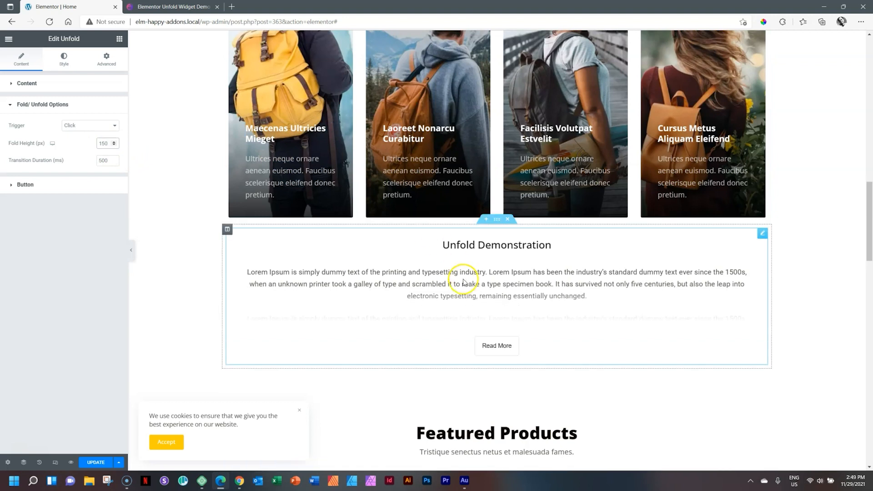
mouse_move(456, 324)
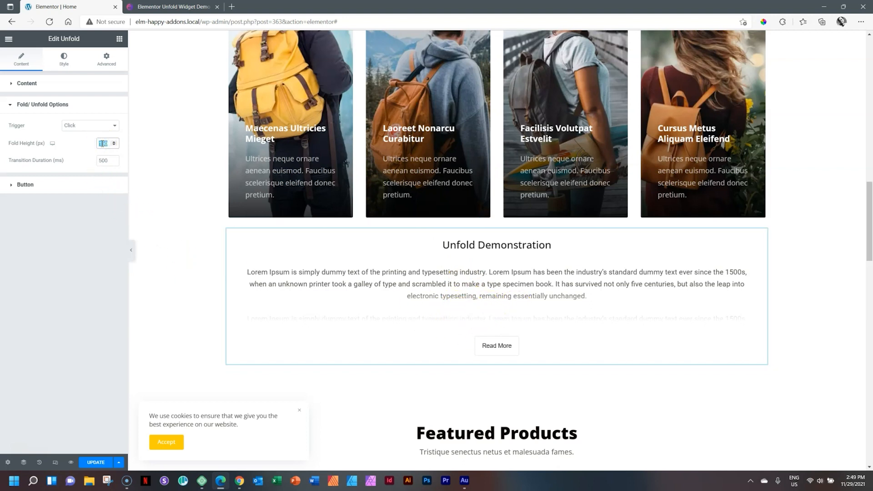
left_click(104, 143)
type("100")
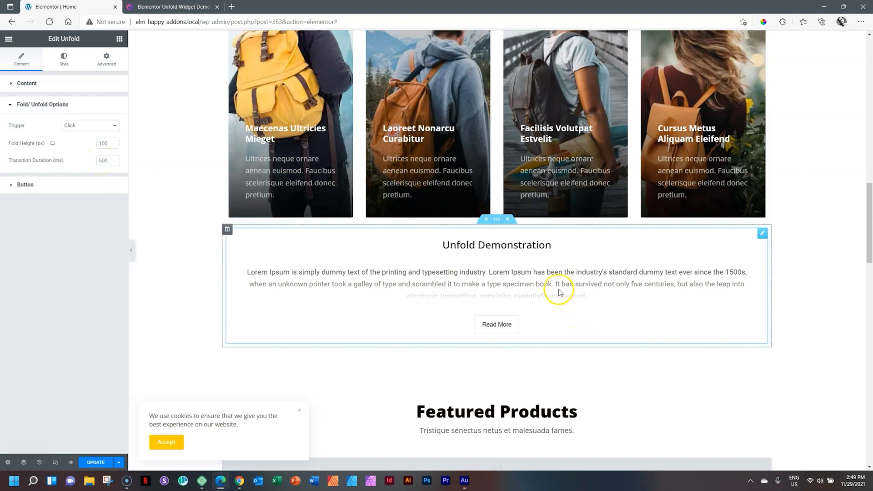
left_click(496, 323)
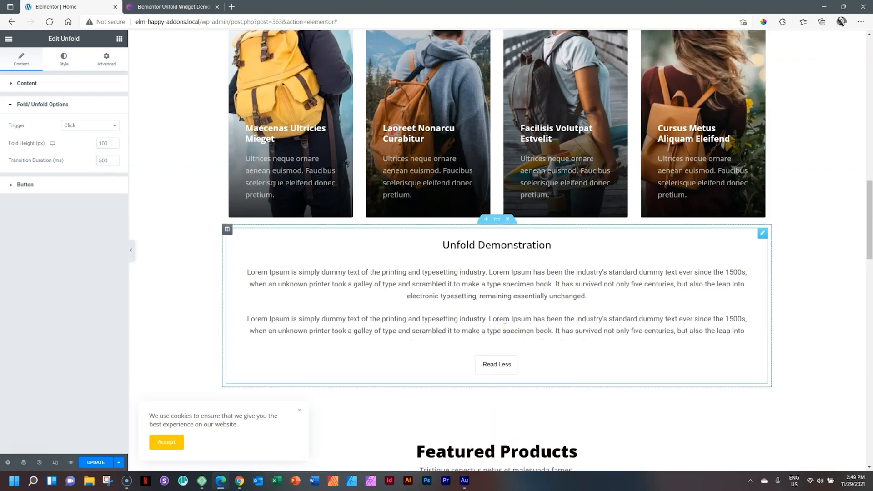
left_click(25, 184)
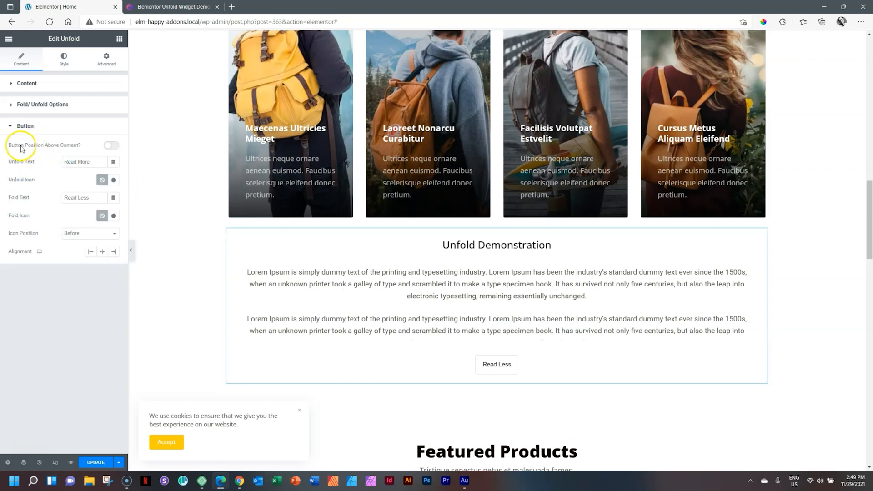
left_click(111, 145)
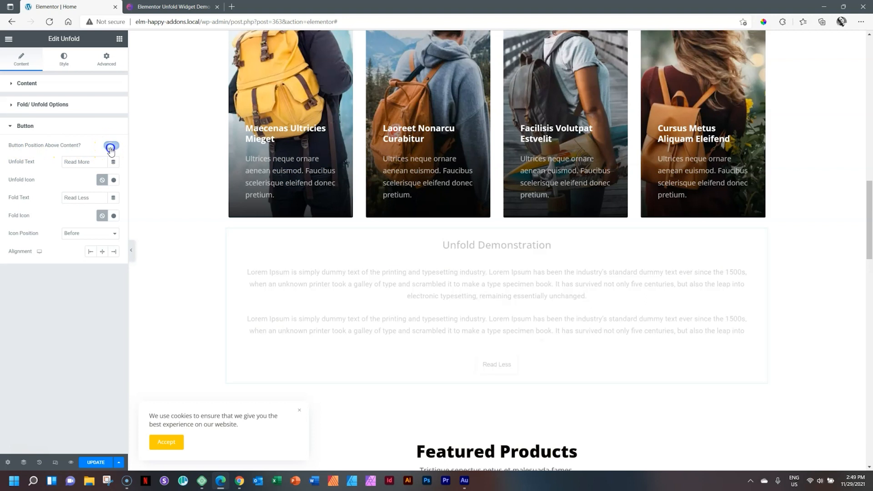
left_click(111, 146)
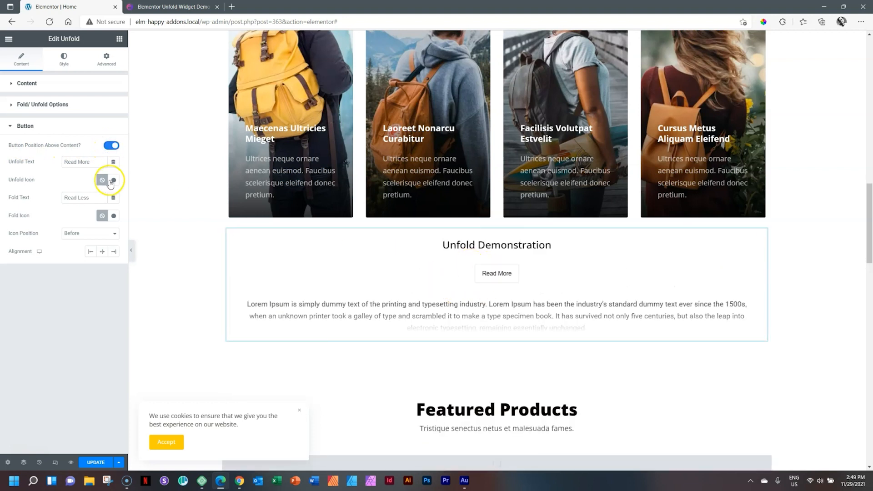
left_click(111, 146)
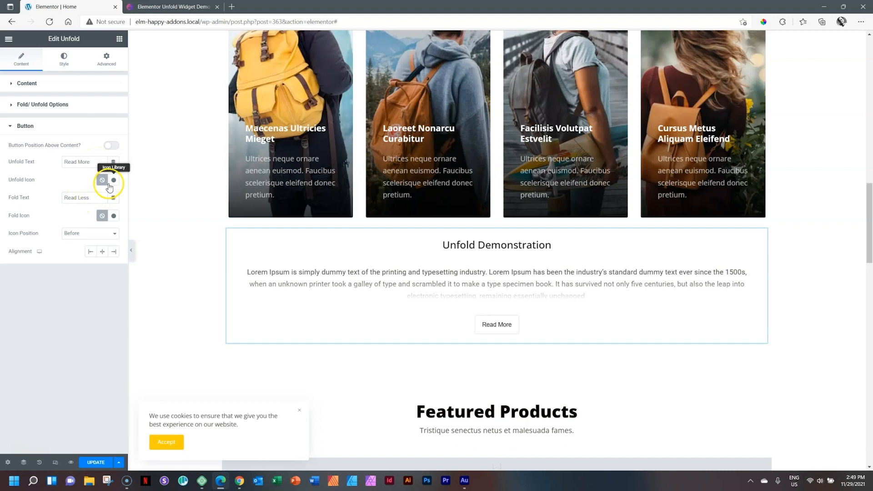
Insert the binoculars icon from the Icon Library (search 'bino') as the Unfold Icon.
left_click(113, 182)
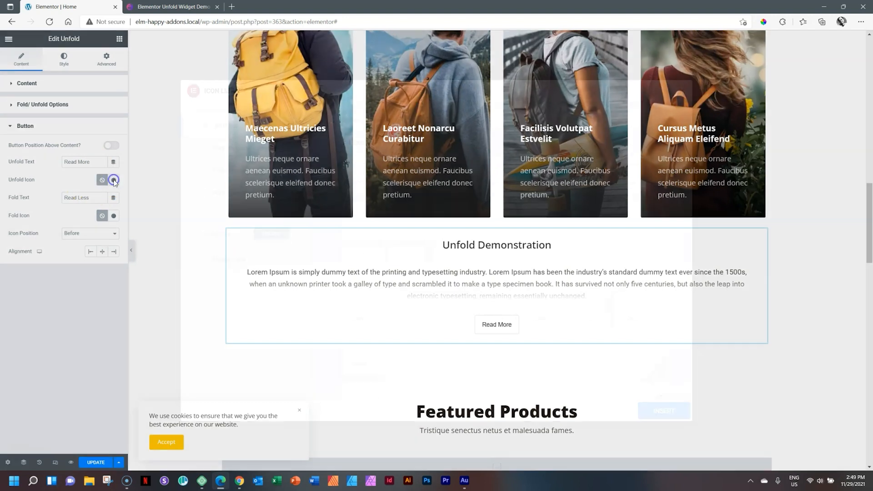
left_click(113, 181)
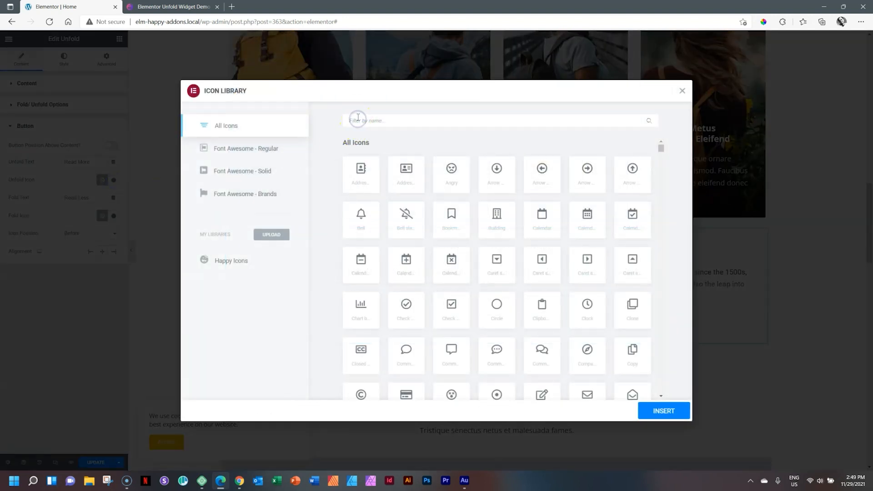
type("bino")
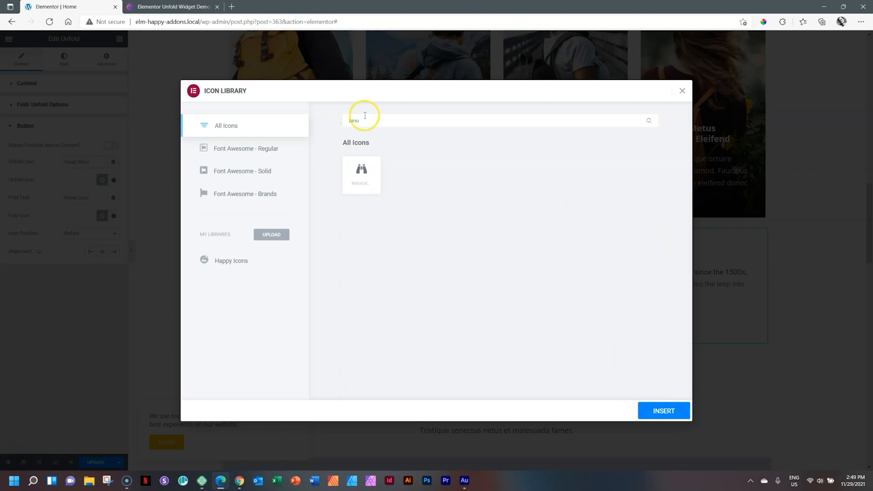
left_click(361, 174)
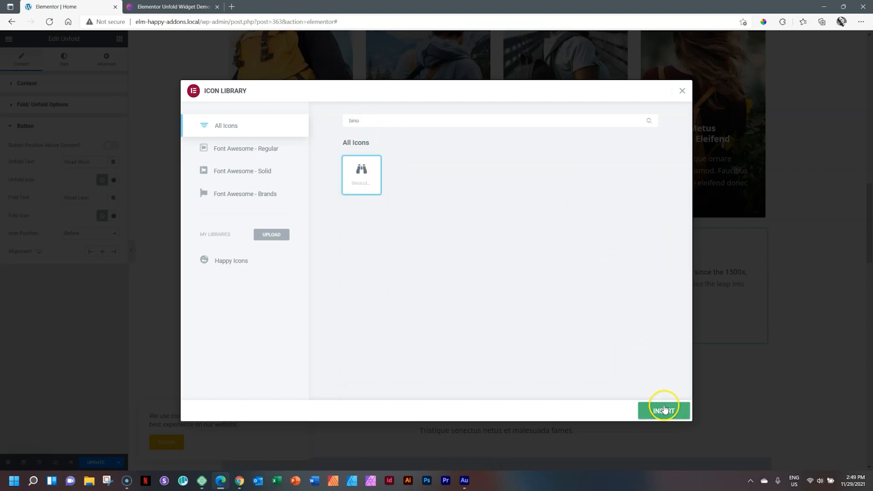
left_click(663, 410)
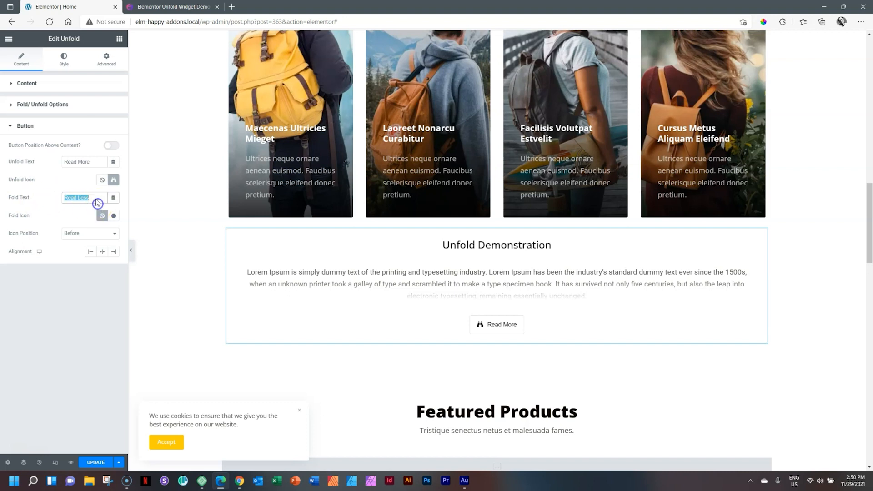
Set Fold Text to 'Close' and Icon Position to After.
type("Close")
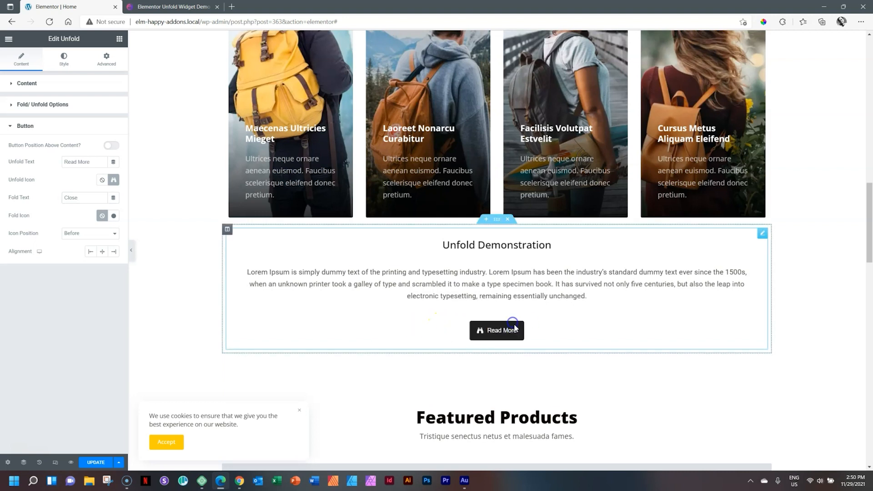
left_click(496, 329)
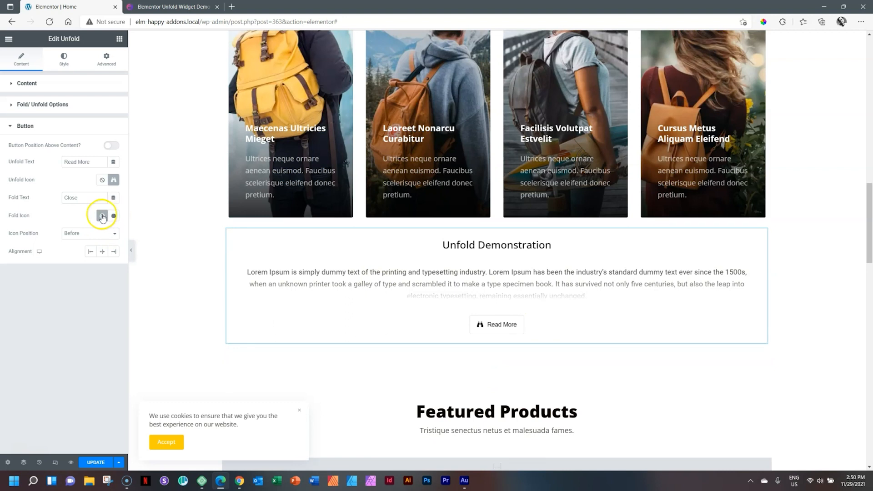
left_click(89, 233)
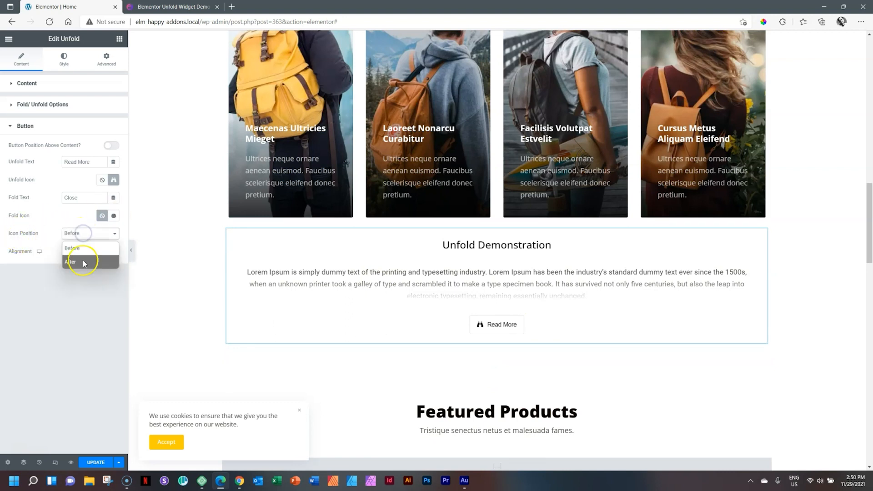
left_click(71, 261)
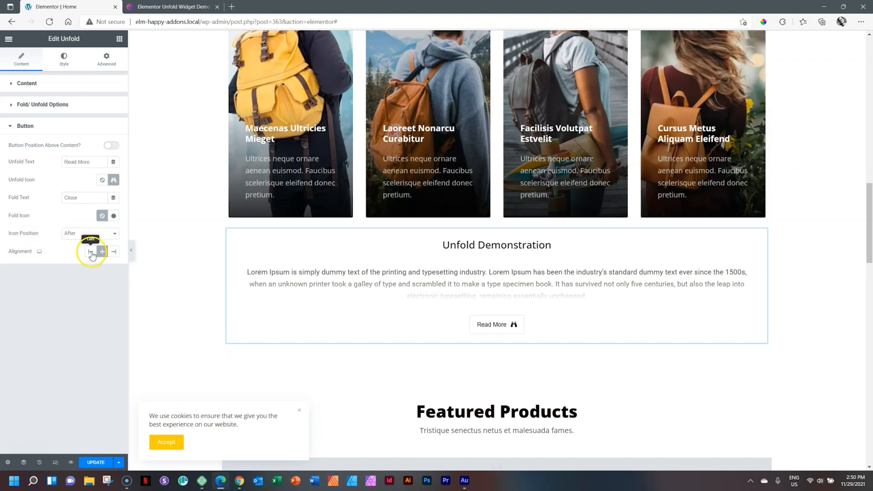
Set the button alignment to Center after trying Right.
left_click(112, 251)
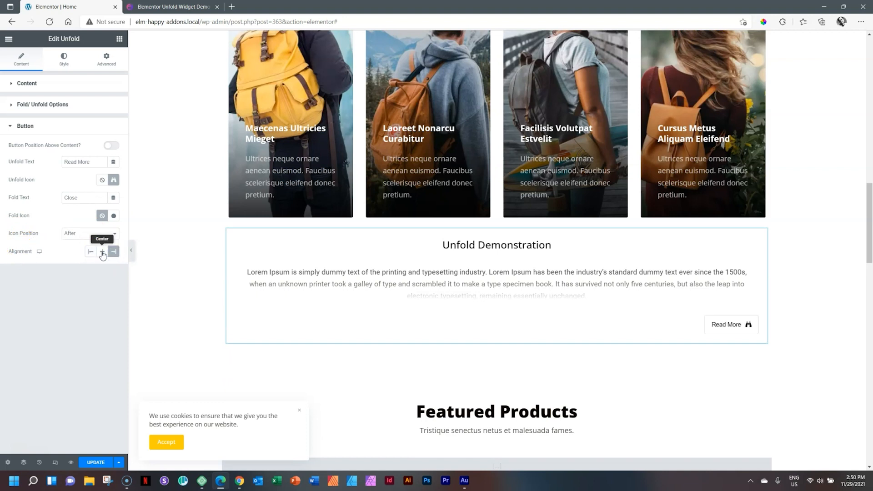
left_click(102, 252)
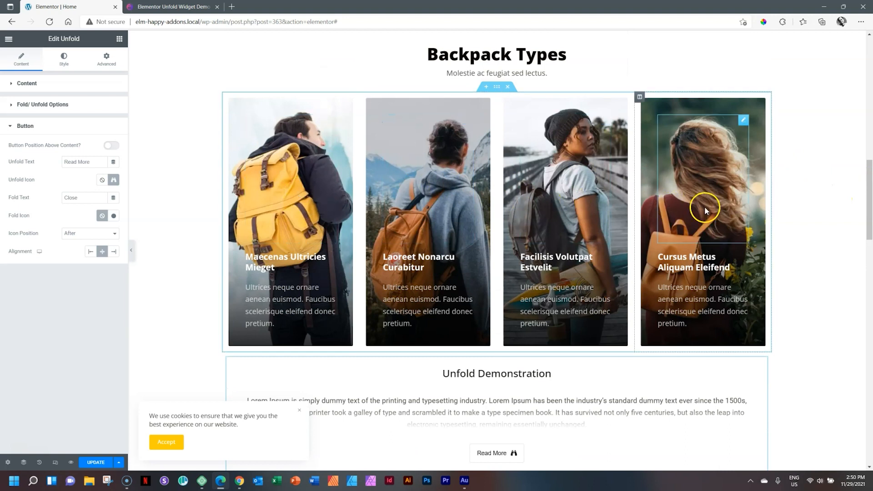
mouse_move(426, 223)
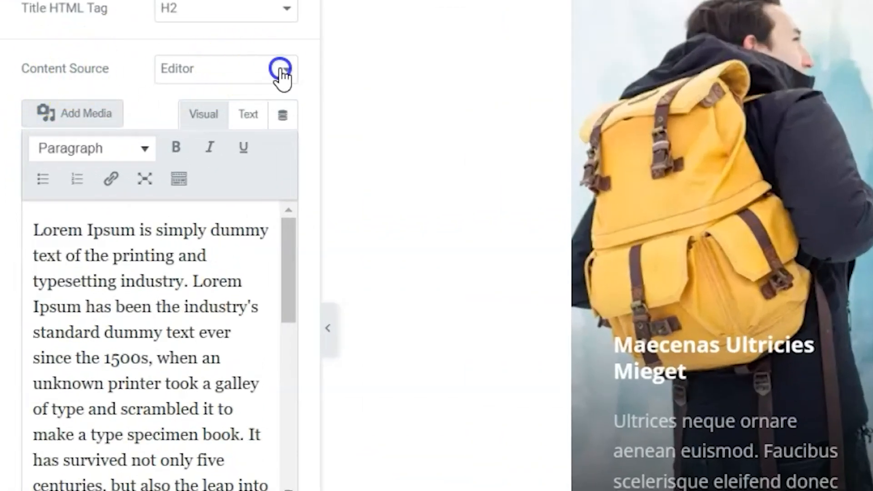
Set Content Source to Template and choose the Backpack Styles section template.
left_click(225, 68)
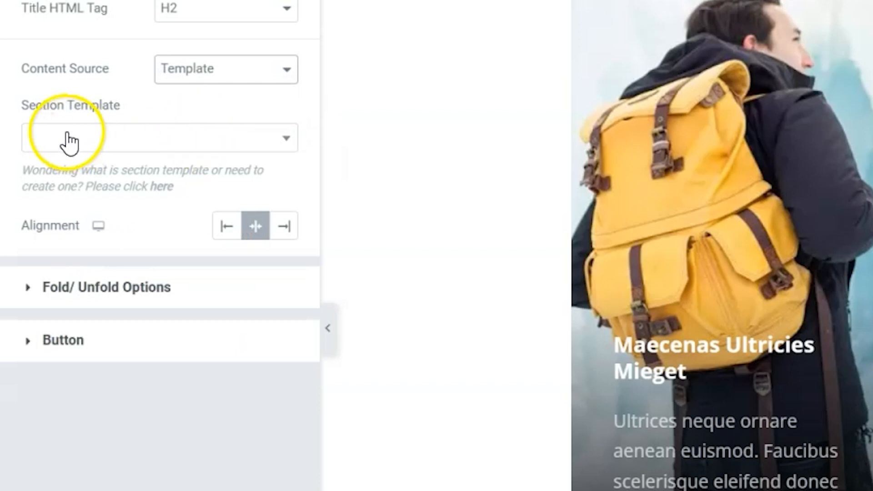
mouse_move(102, 125)
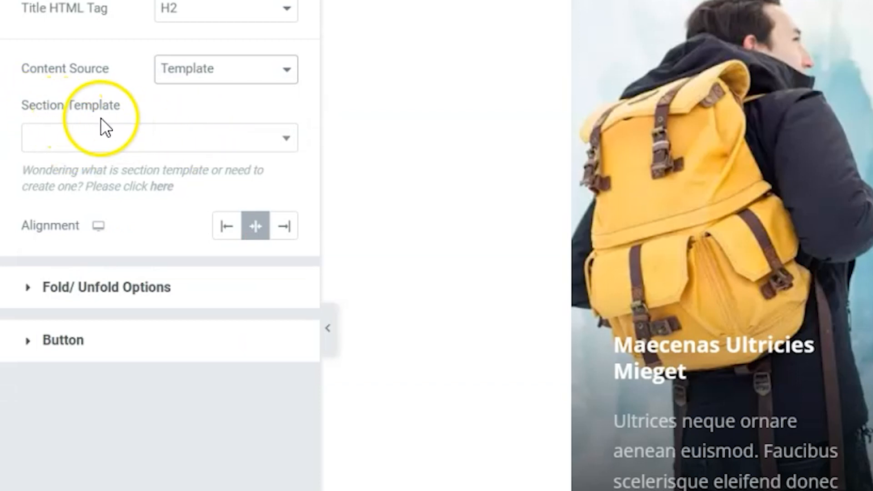
left_click(160, 137)
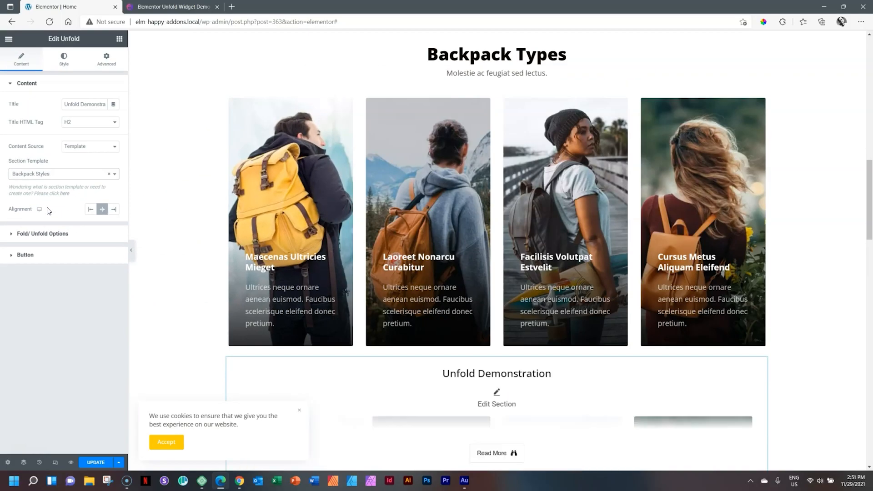
scroll("down", 3)
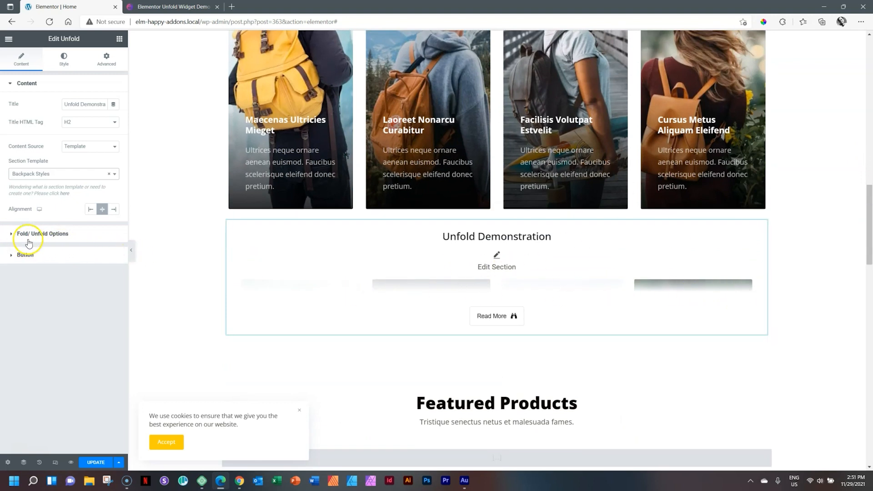
Enter 700 in Fold Height (px) so the four backpack cards show fully.
left_click(660, 294)
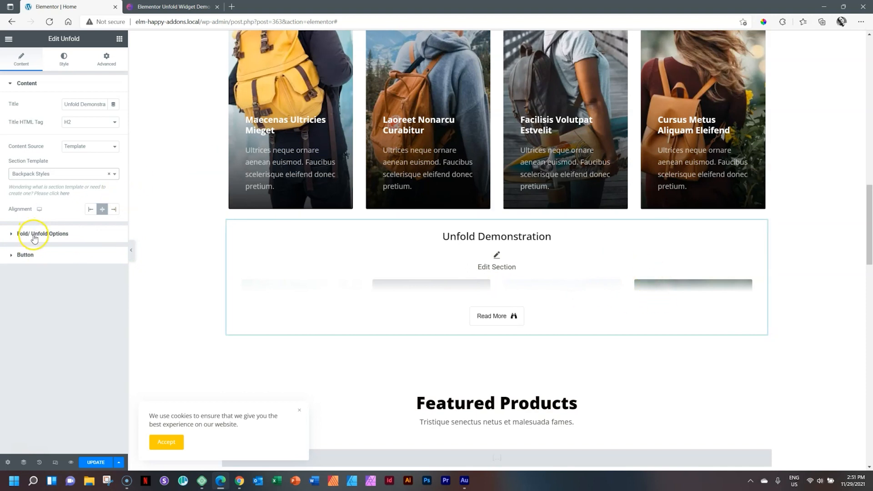
left_click(43, 234)
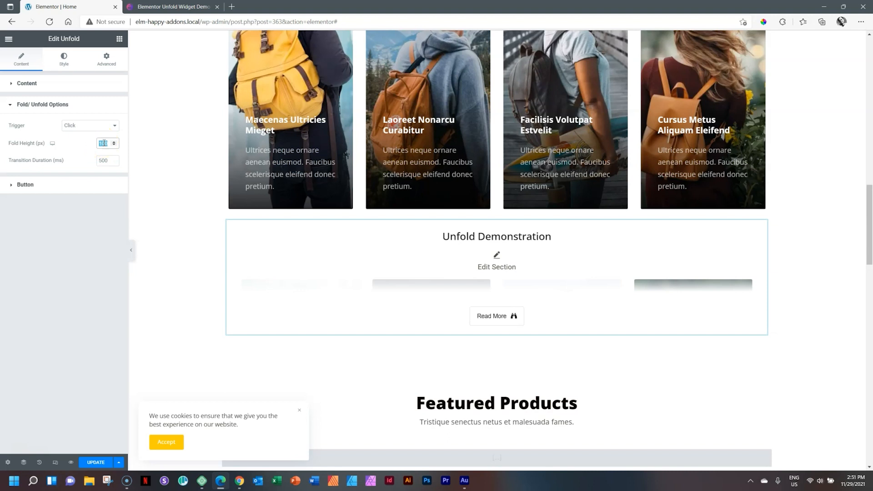
type("700")
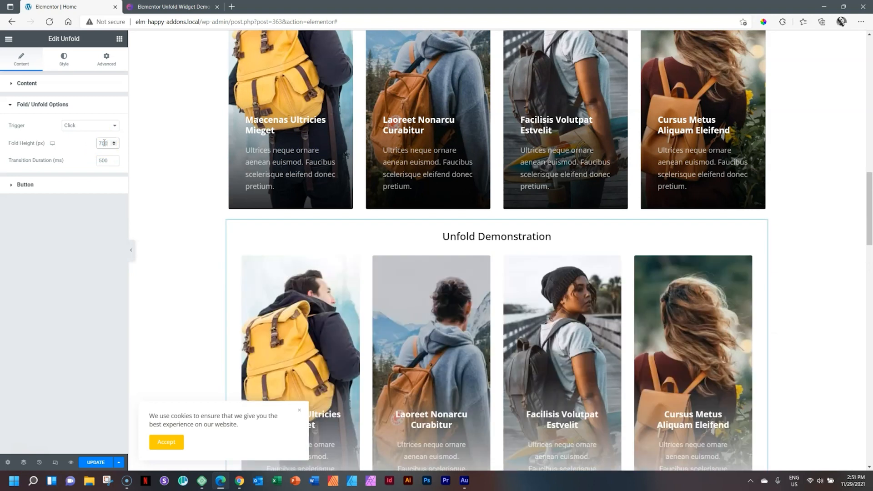
scroll("down", 3)
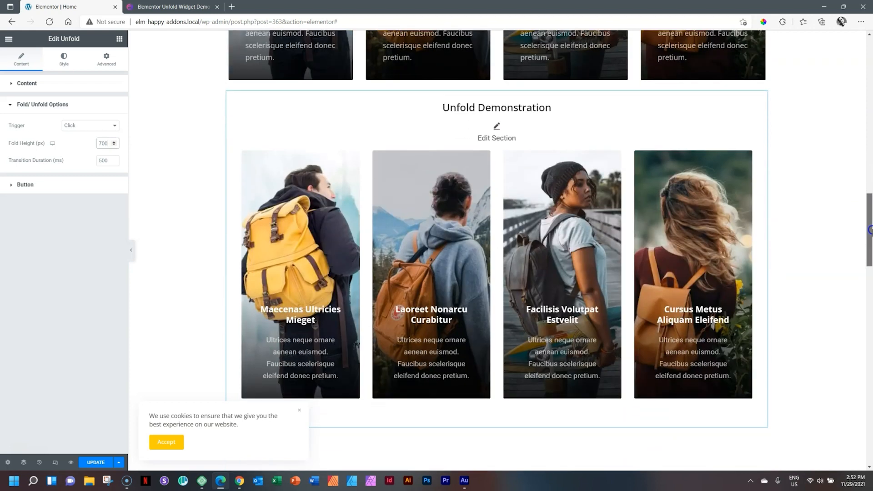
scroll("down", 3)
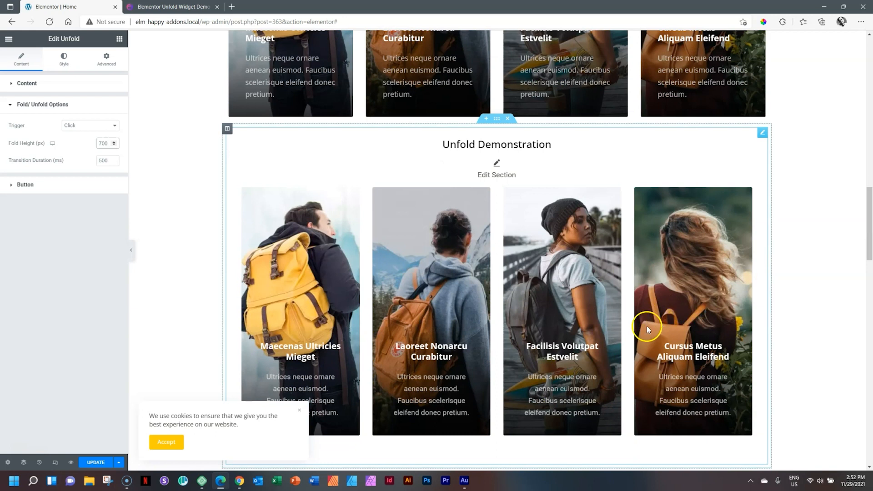
mouse_move(416, 278)
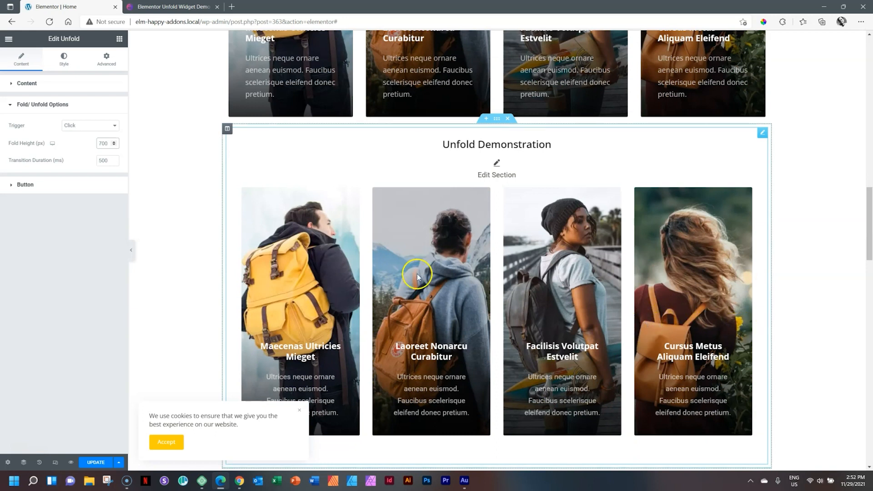
left_click(102, 143)
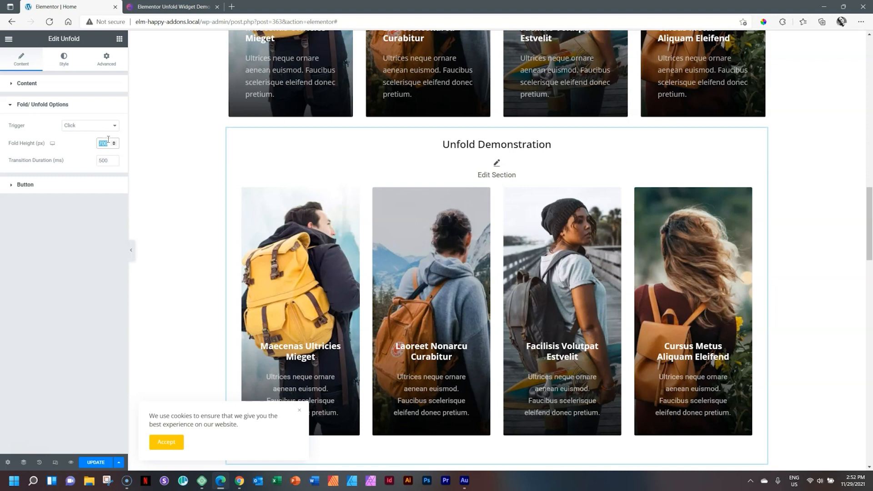
Set Fold Height to 350 px, then test Read More to unfold and Close to fold back.
type("350")
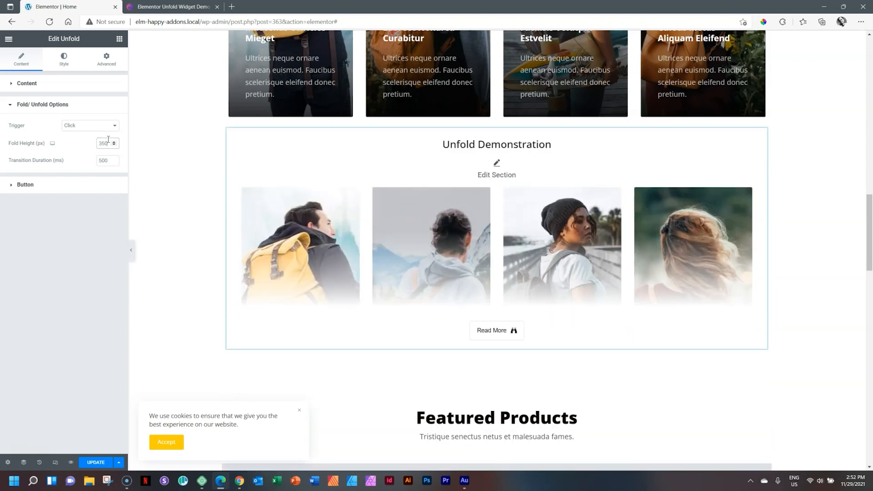
left_click(497, 330)
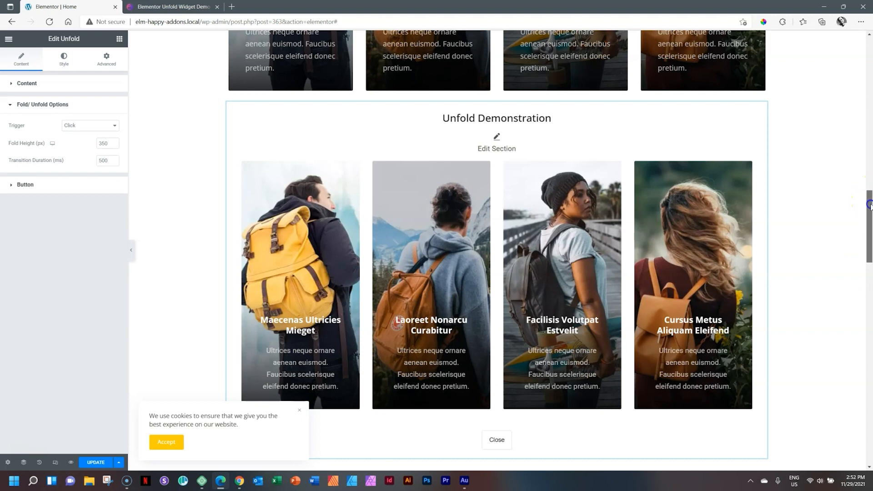
scroll("down", 3)
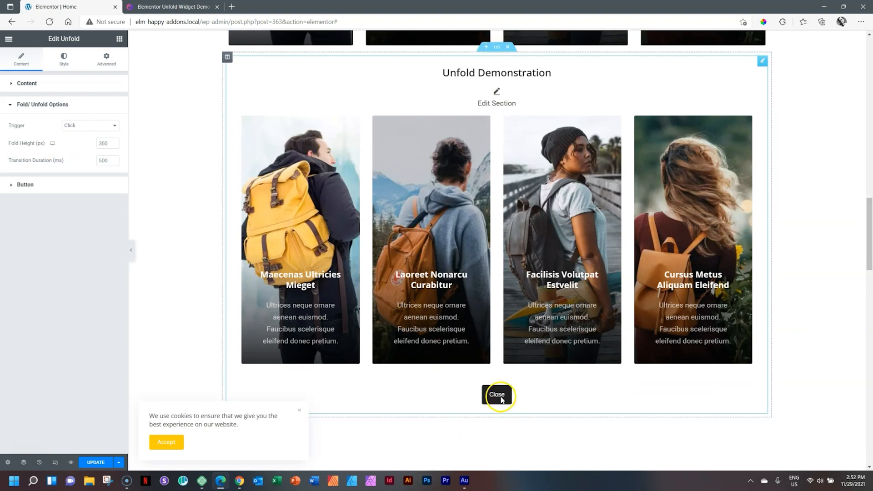
left_click(496, 394)
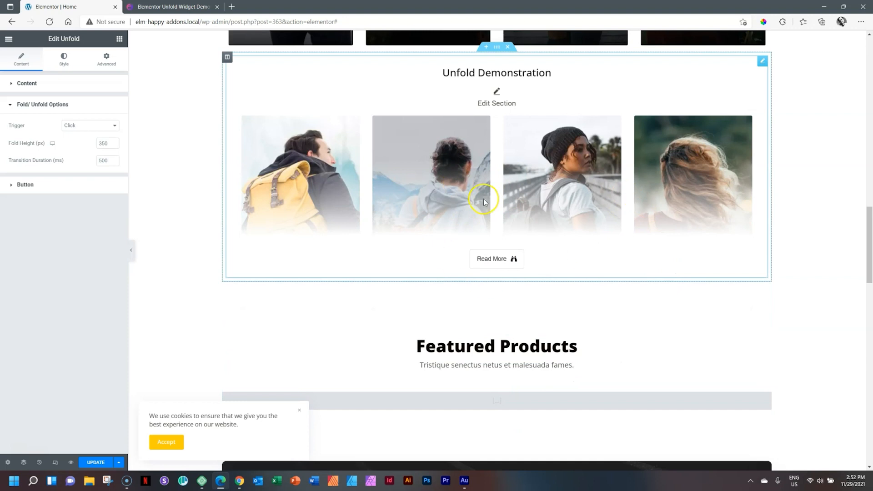
mouse_move(406, 215)
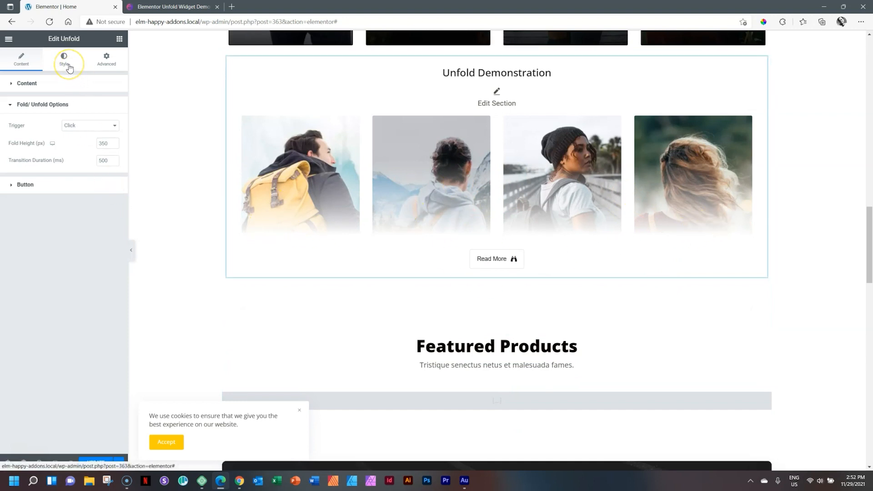
In Style > Box, try Overlay Height at 100, ~51 and ~15, then settle on 0.
left_click(63, 60)
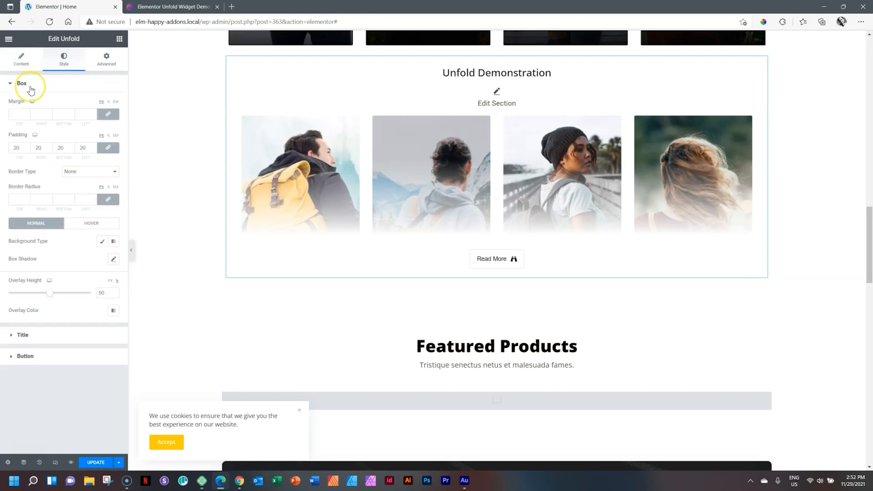
mouse_move(39, 286)
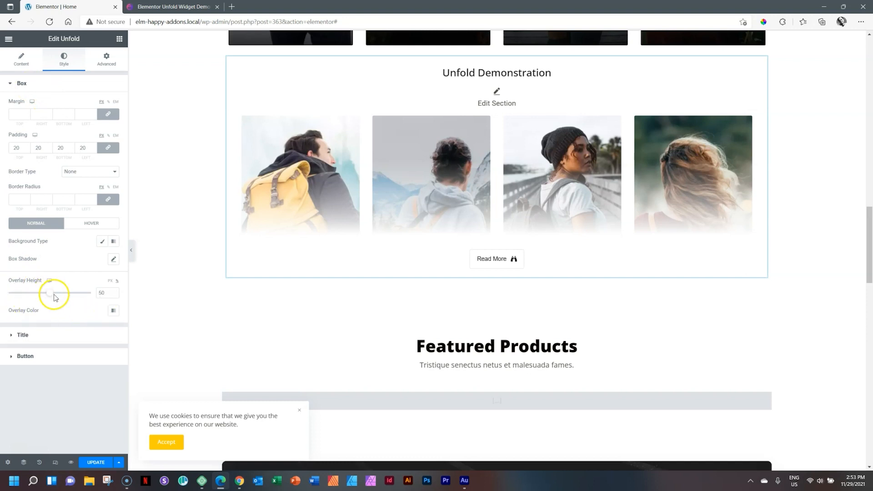
left_click_drag(50, 292, 95, 292)
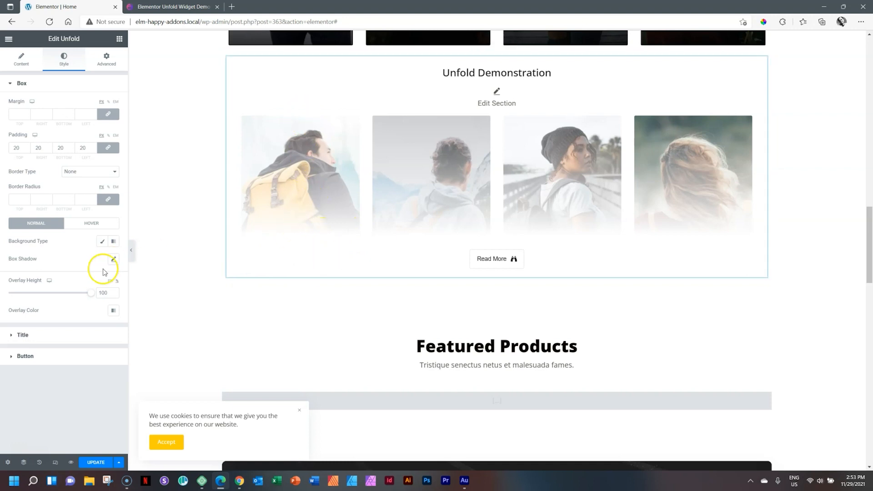
left_click_drag(91, 292, 52, 295)
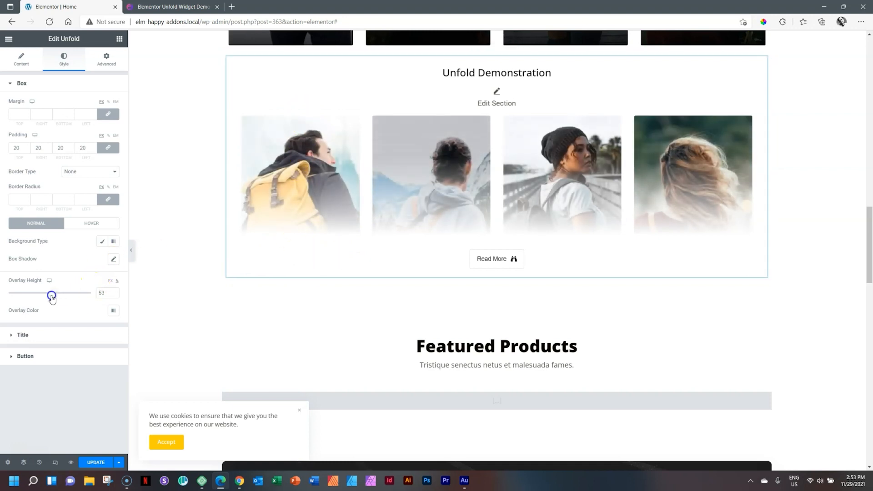
left_click_drag(52, 295, 49, 295)
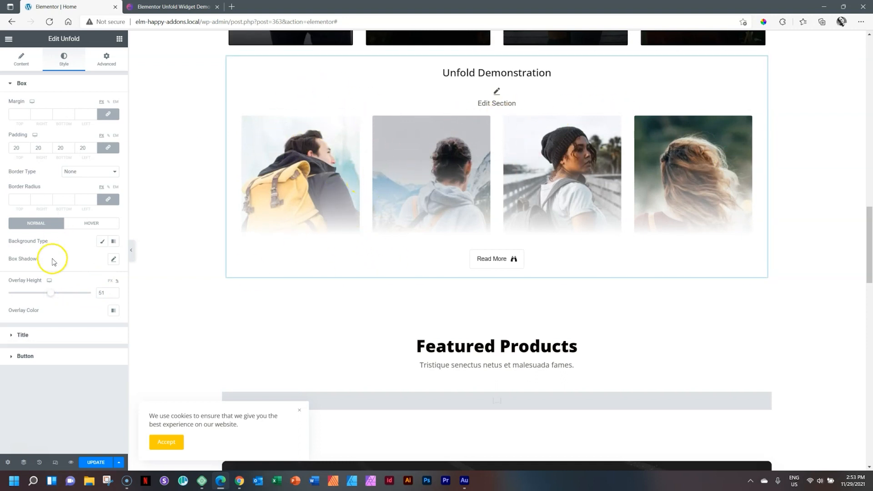
left_click_drag(51, 292, 20, 293)
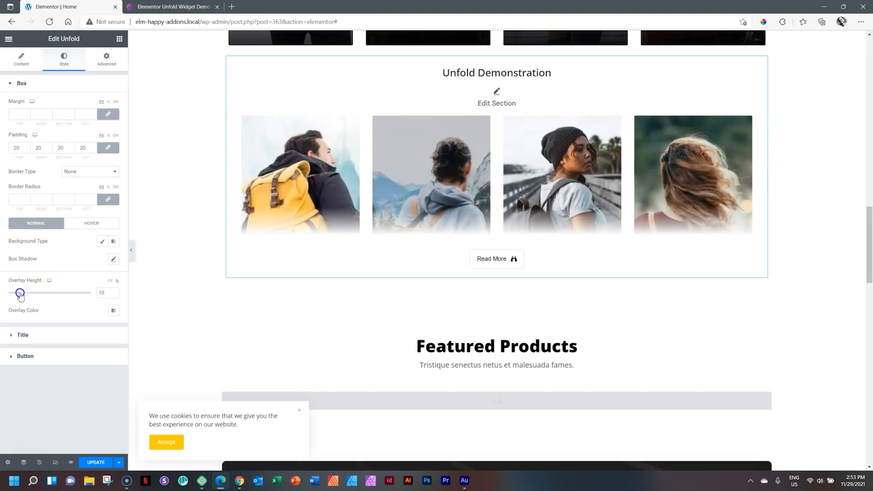
left_click_drag(26, 292, 8, 292)
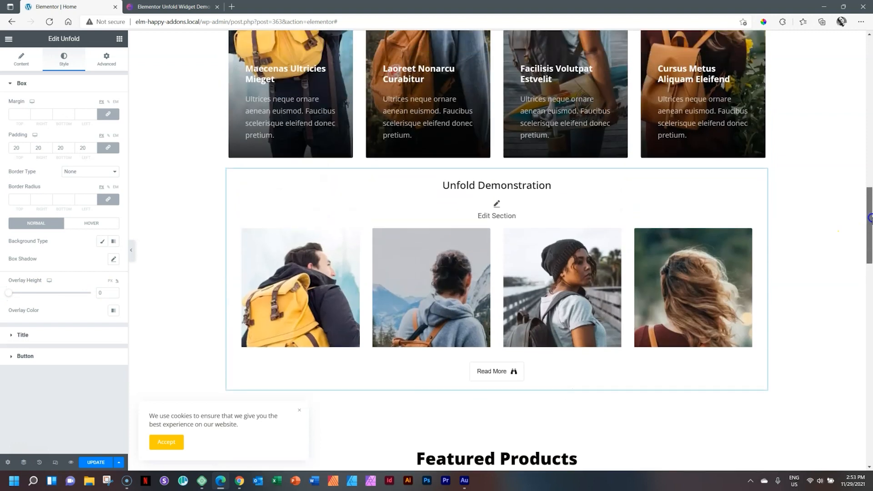
Scroll the preview down to the expanded Unfold widget showing full cards and the Close button.
scroll("down", 3)
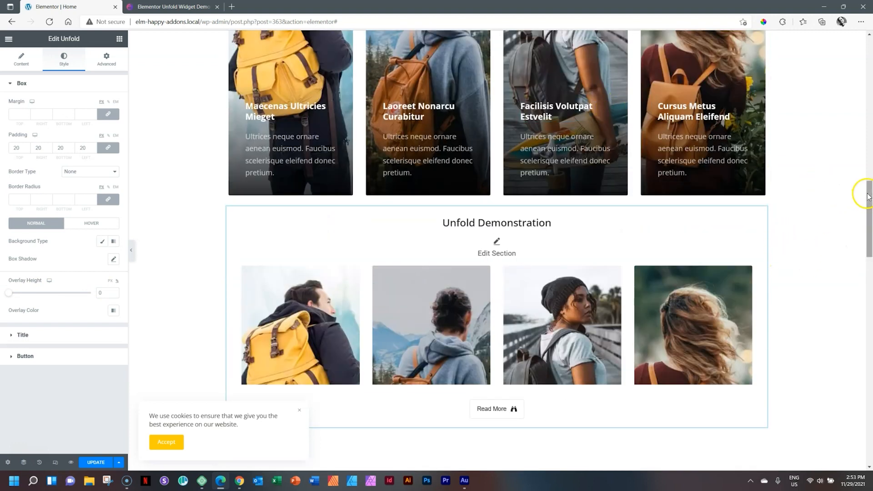
scroll("down", 3)
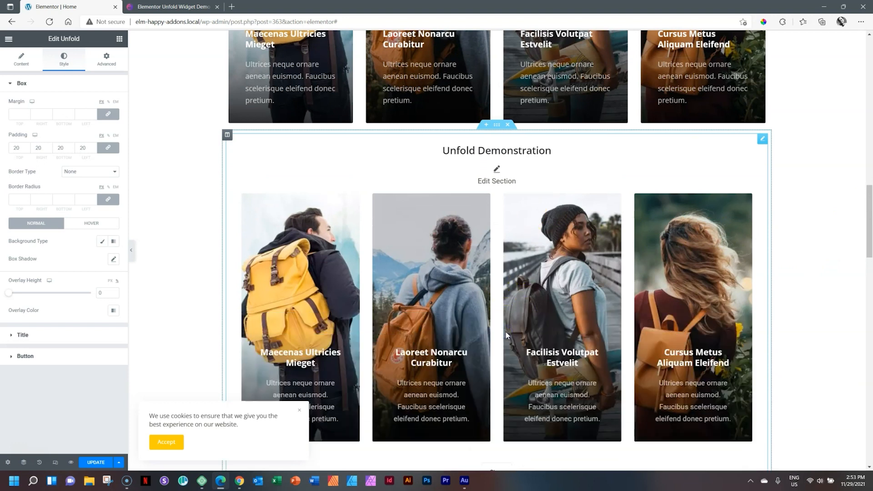
scroll("down", 3)
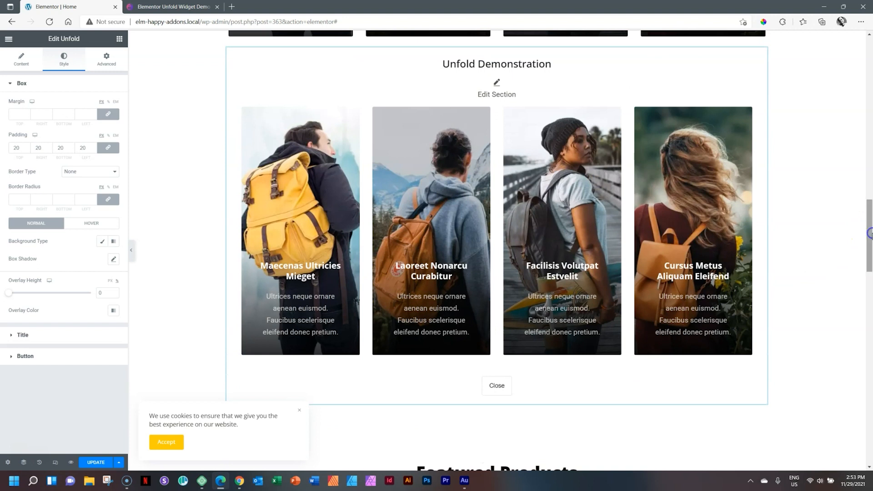